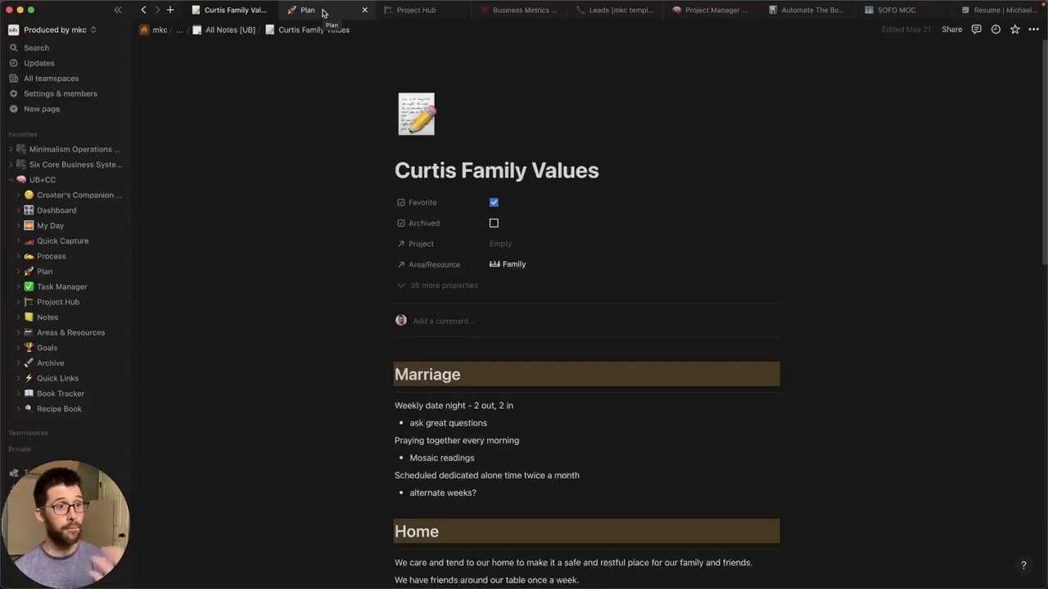
- Switch to the Plan dashboard and browse its Priorities and This Quarter project sections
scroll(down, 3)
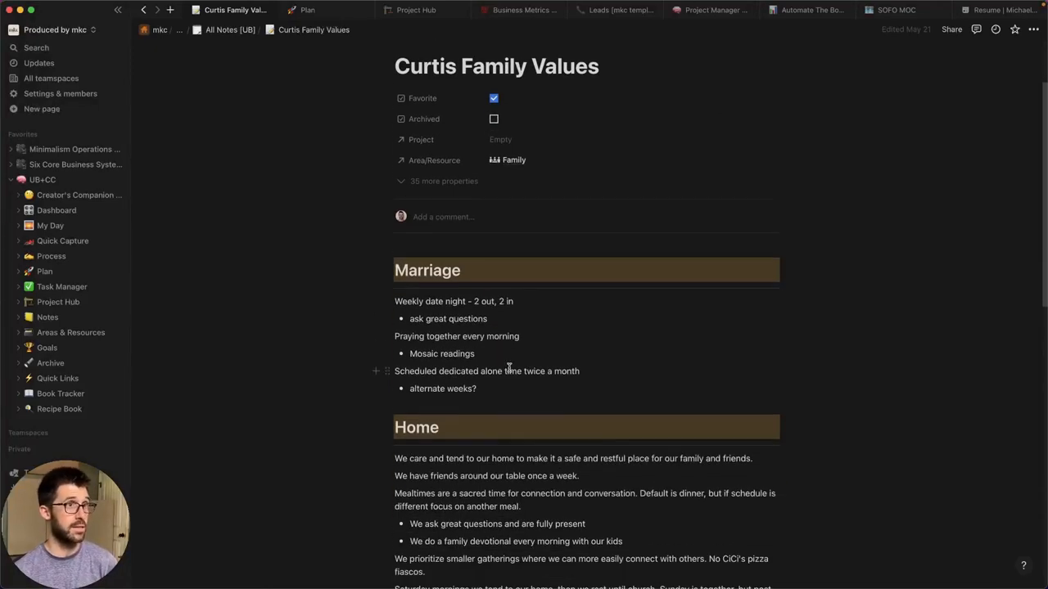
scroll(down, 3)
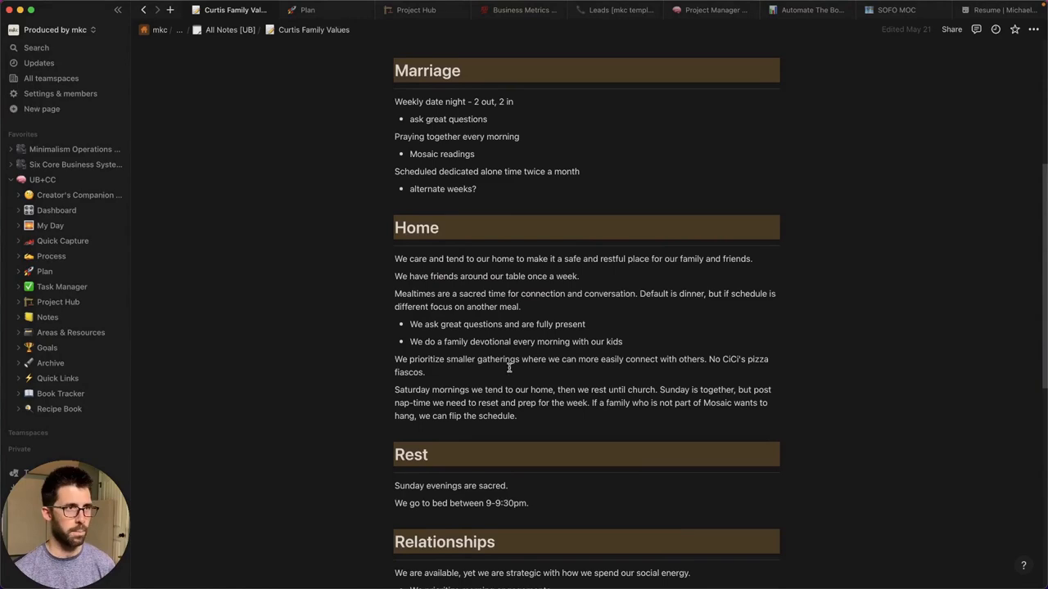
scroll(down, 3)
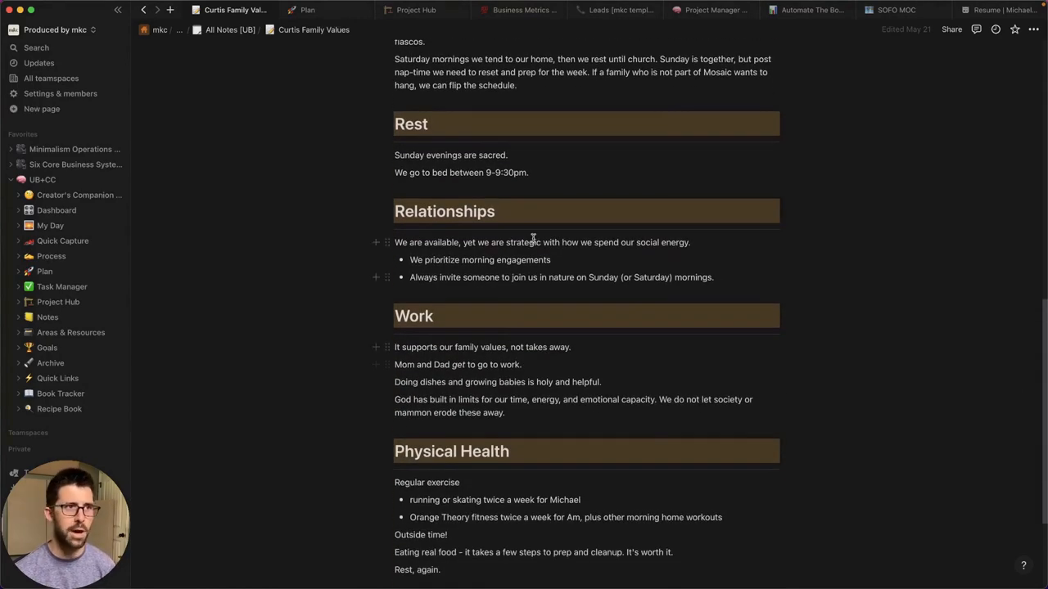
scroll(down, 3)
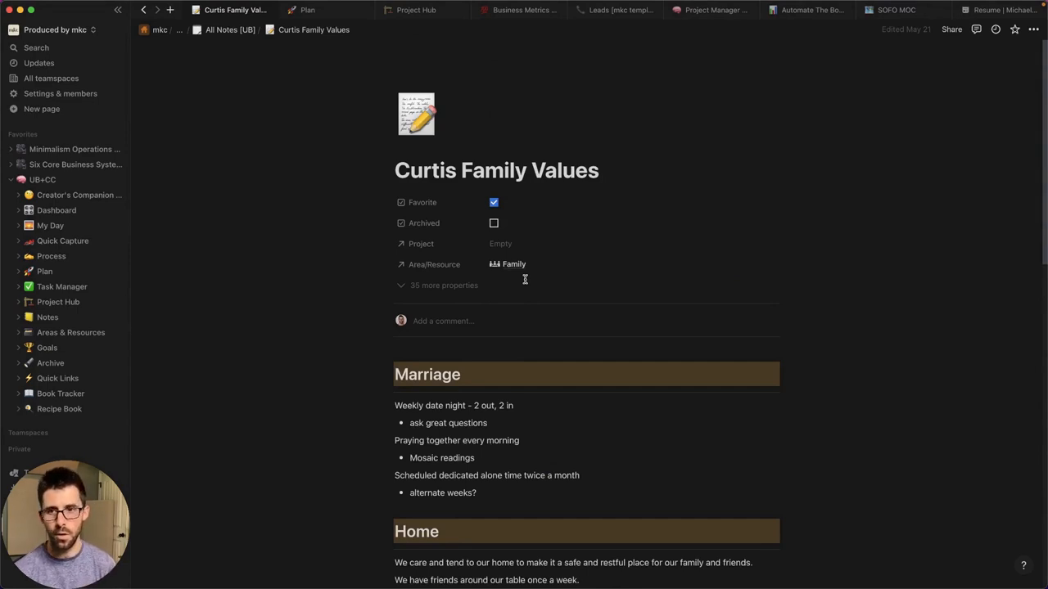
click(308, 10)
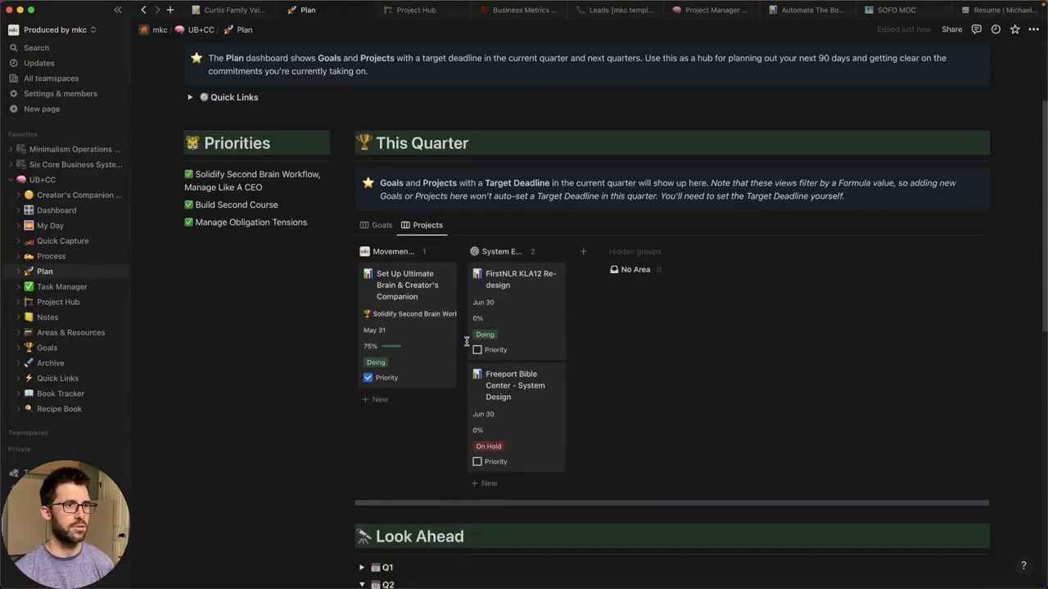
scroll(down, 3)
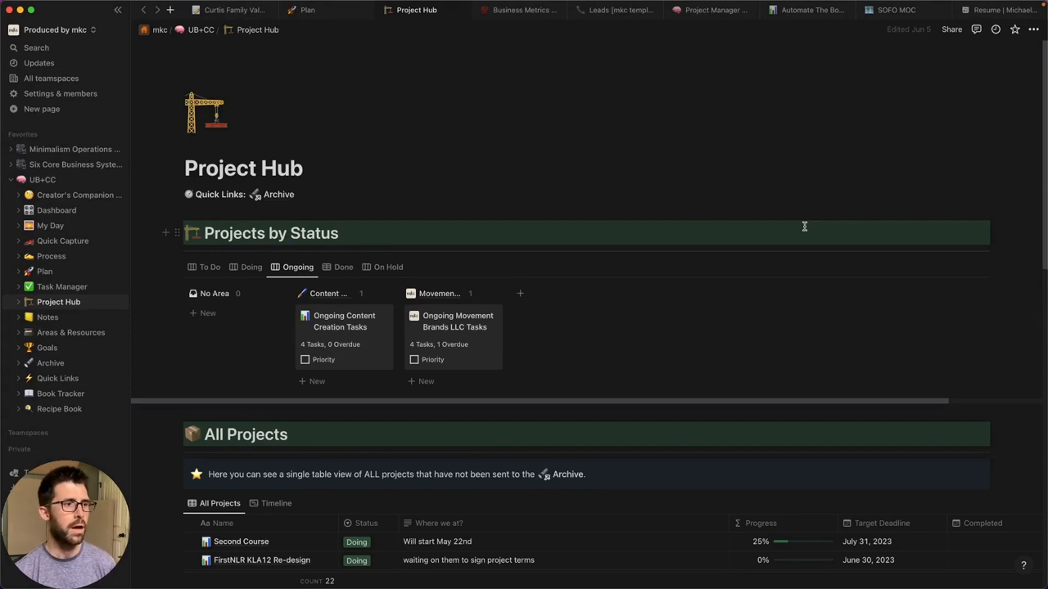
- Cycle the Project Hub board through To Do, Doing and Done views, ending on Doing
click(209, 197)
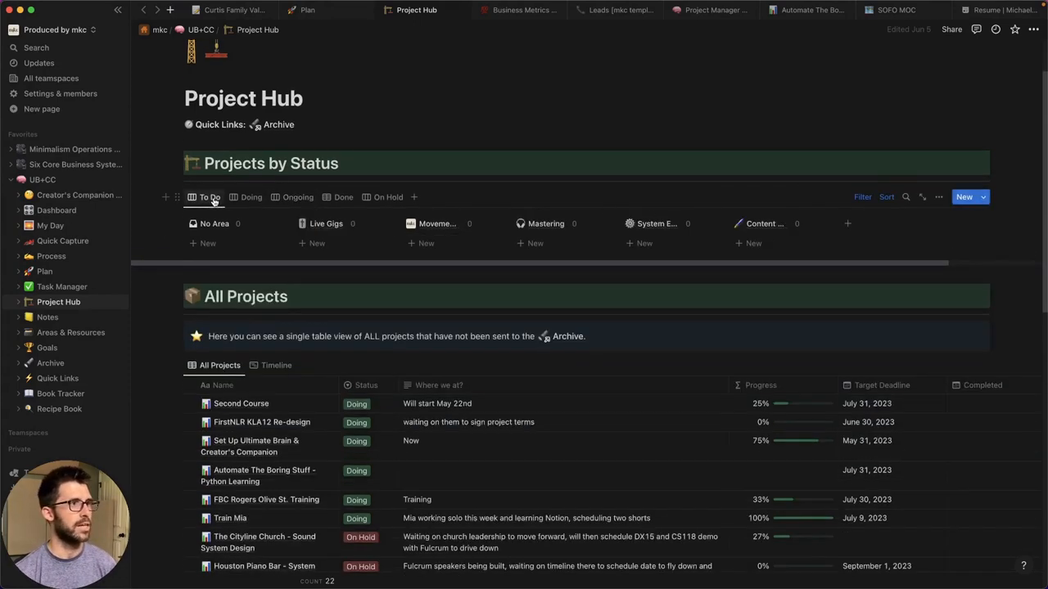
scroll(down, 3)
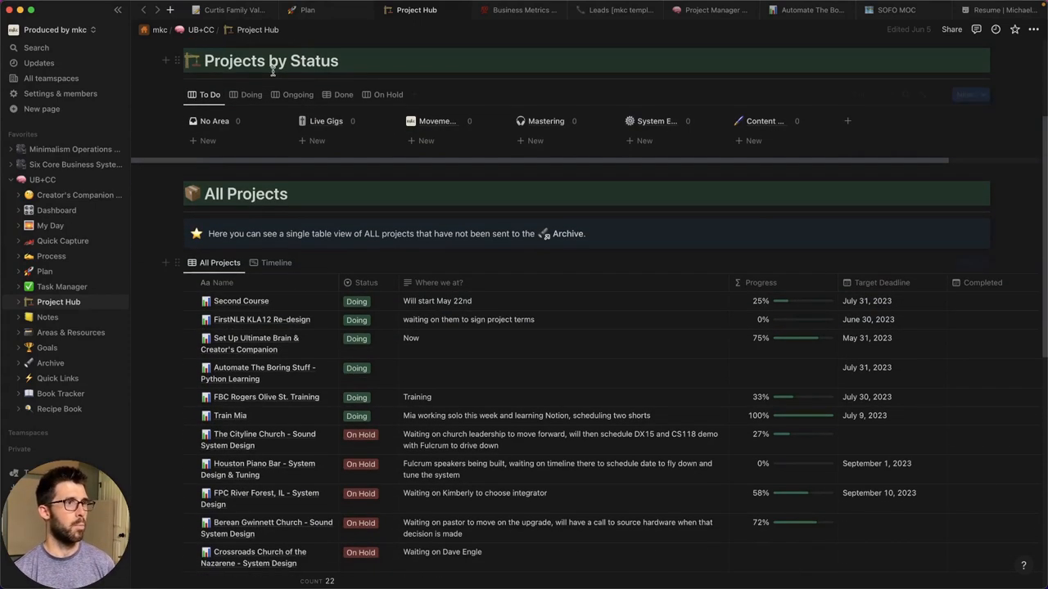
click(252, 94)
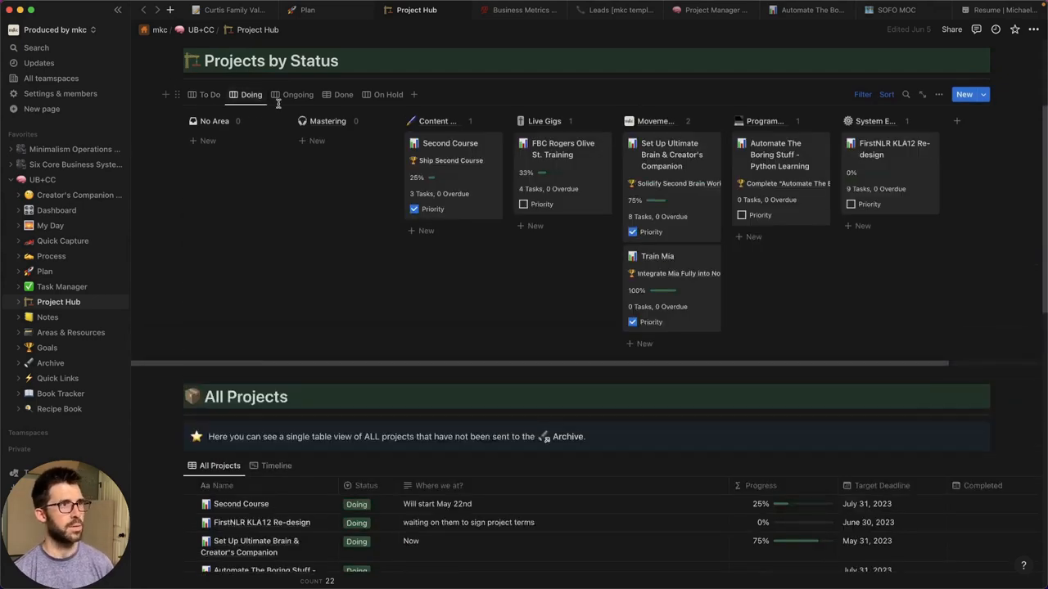
click(344, 94)
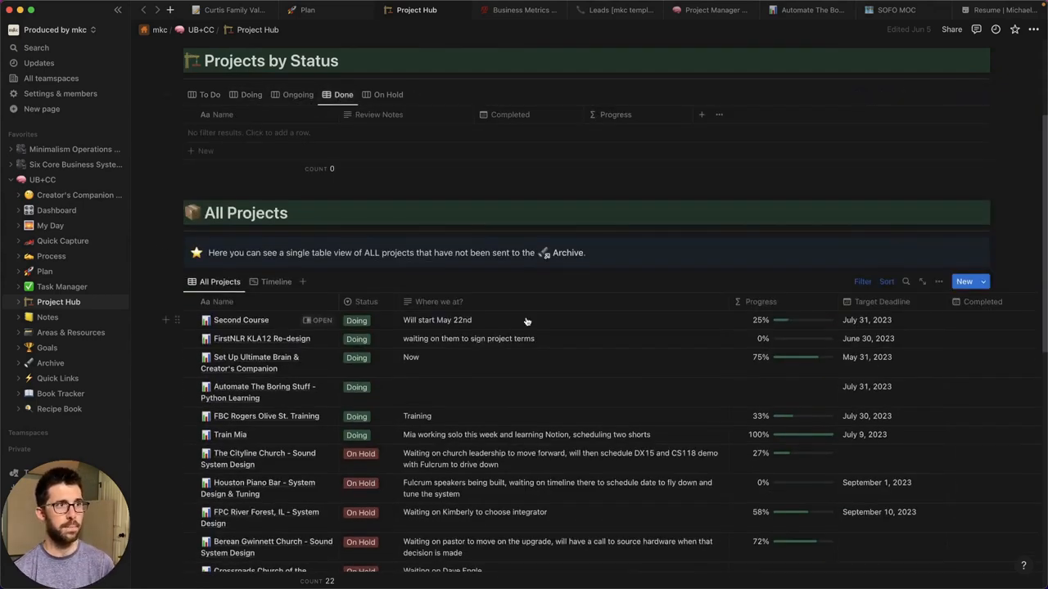
click(251, 93)
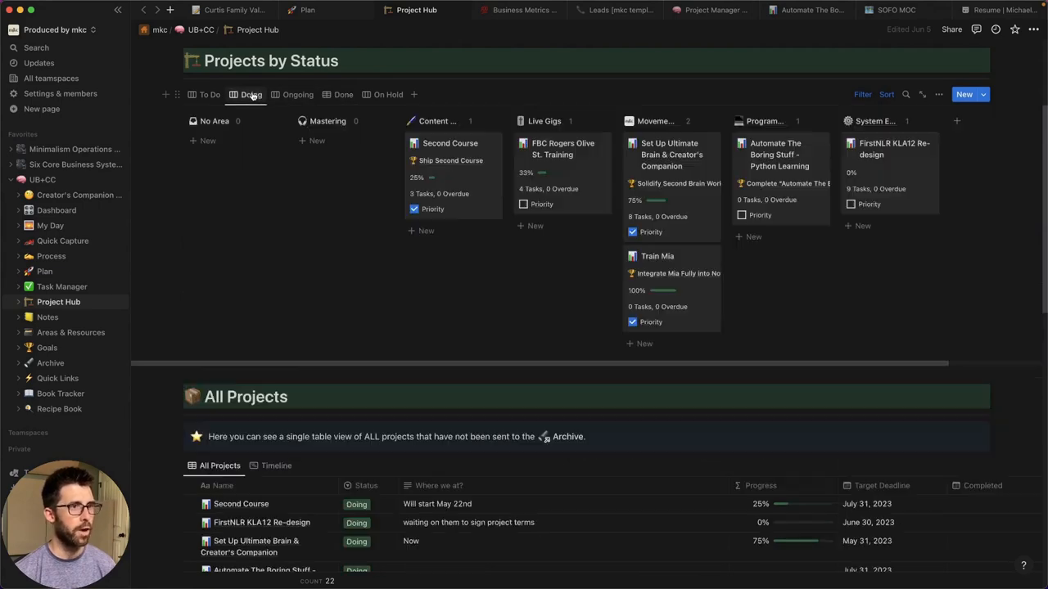
- Browse the All Projects table with progress and deadlines
scroll(down, 3)
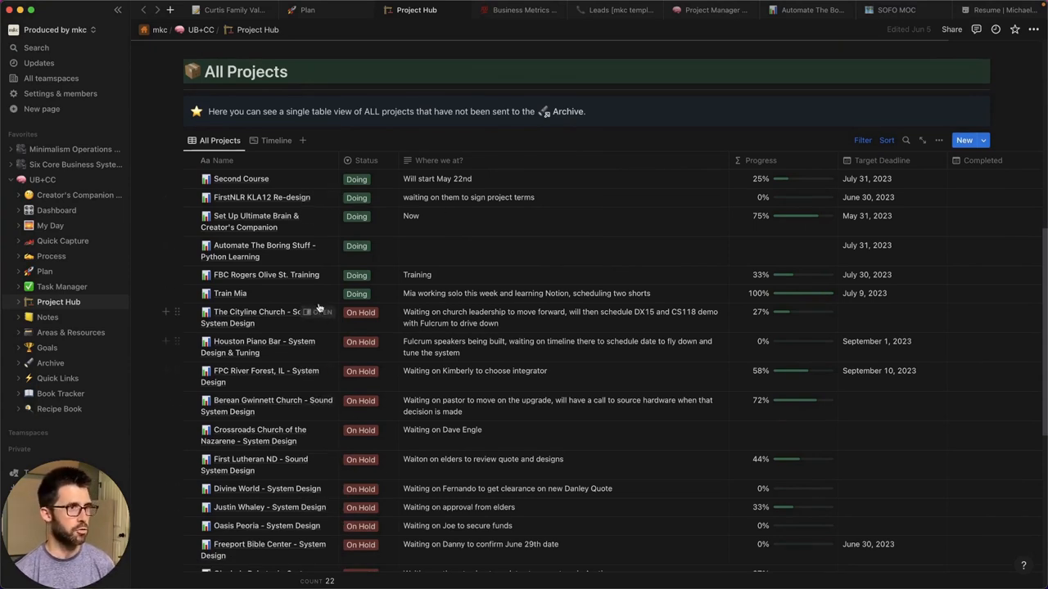
scroll(down, 3)
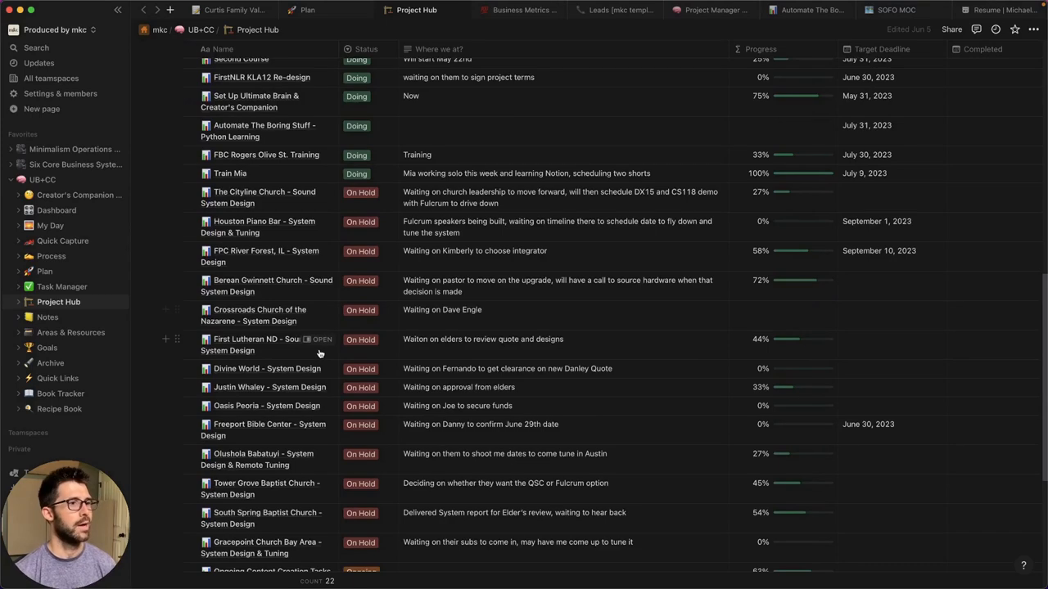
scroll(down, 3)
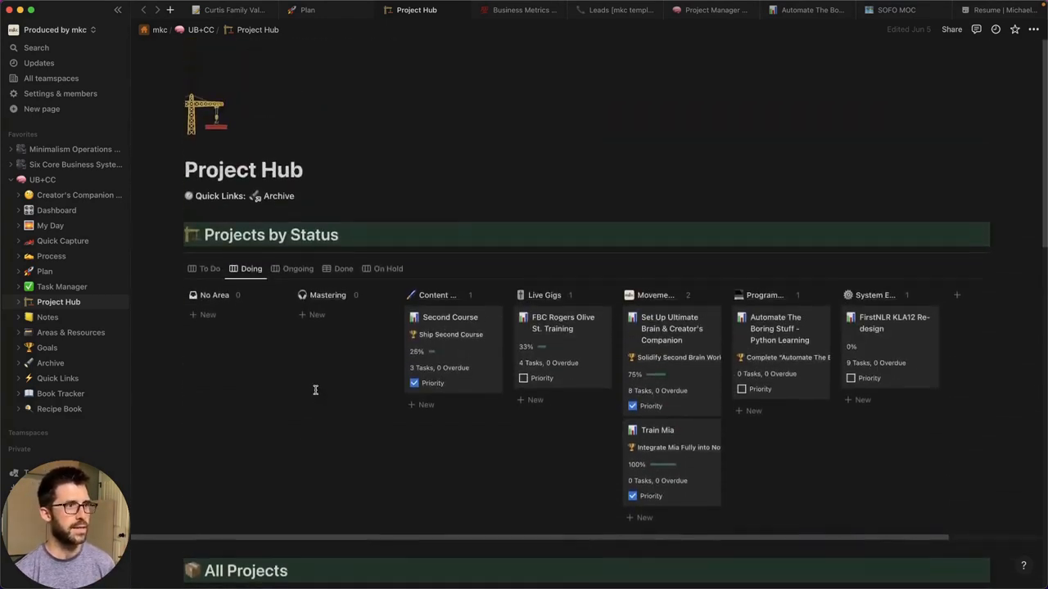
scroll(down, 3)
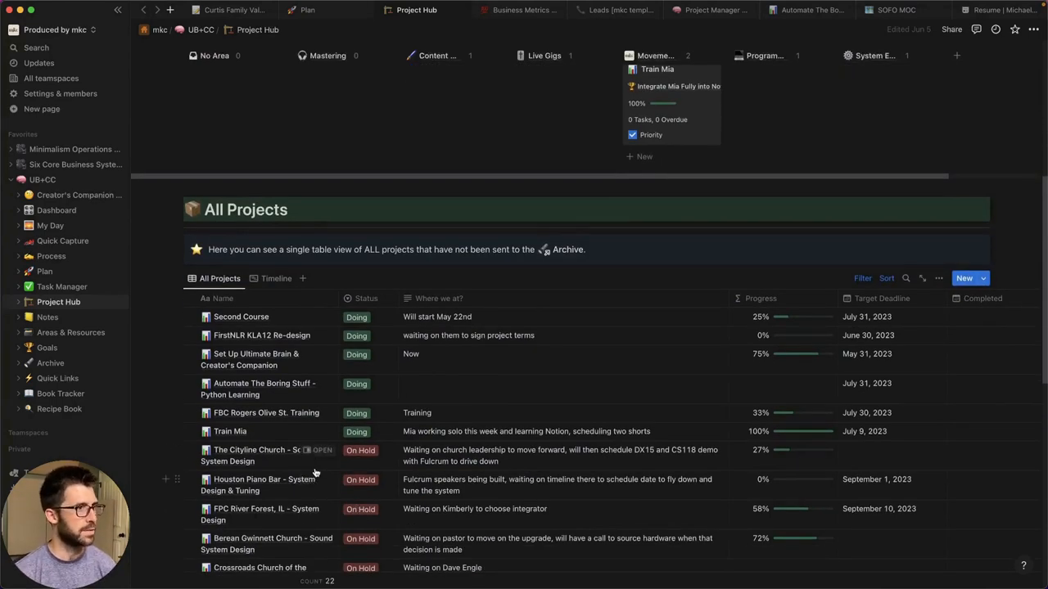
scroll(down, 3)
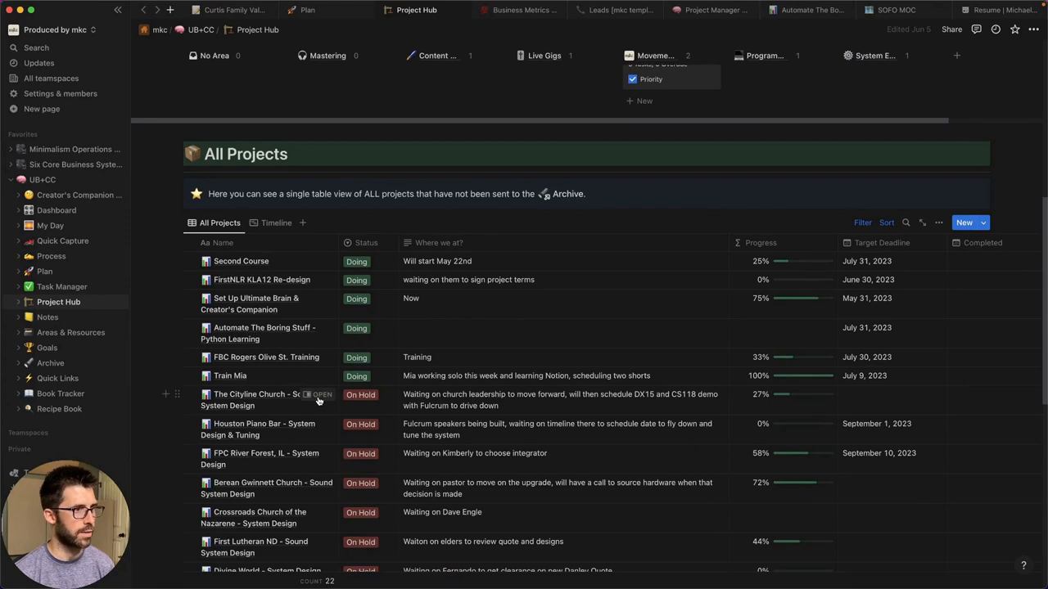
click(319, 395)
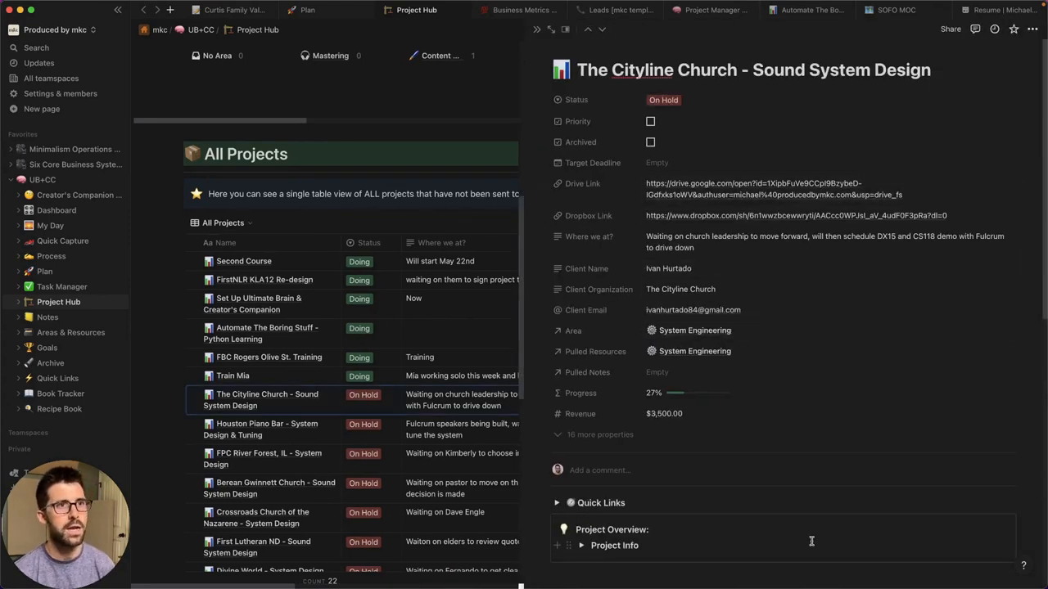
mouse_move(733, 216)
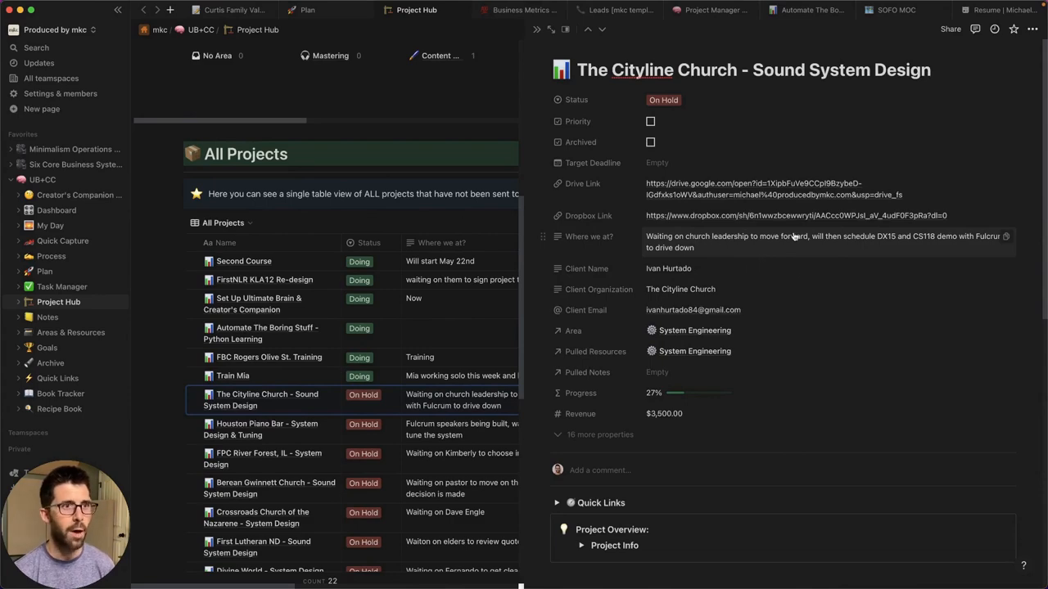
scroll(down, 3)
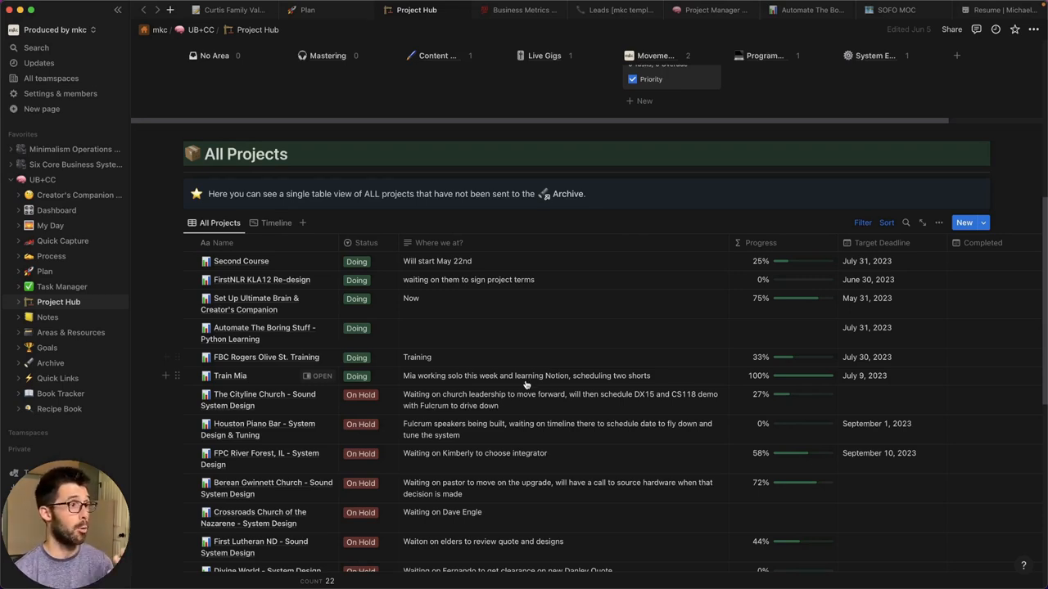
mouse_move(317, 375)
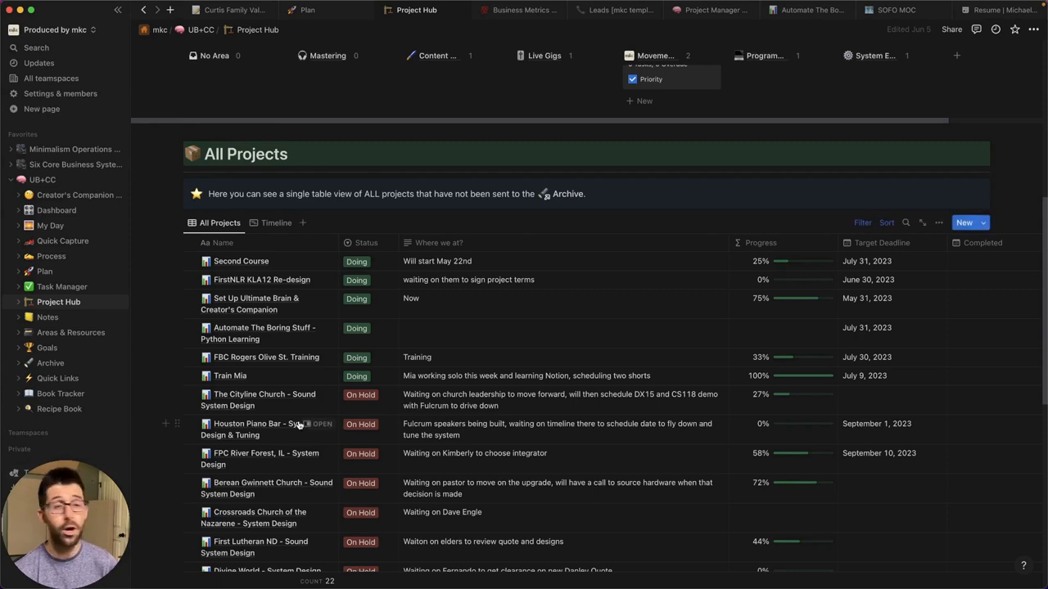
mouse_move(315, 394)
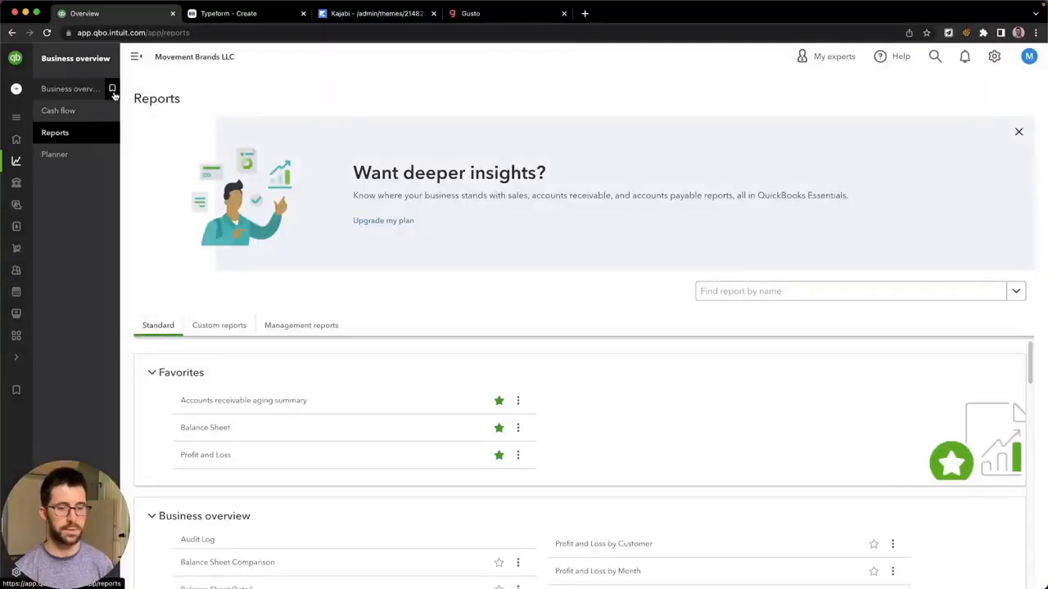
mouse_move(275, 112)
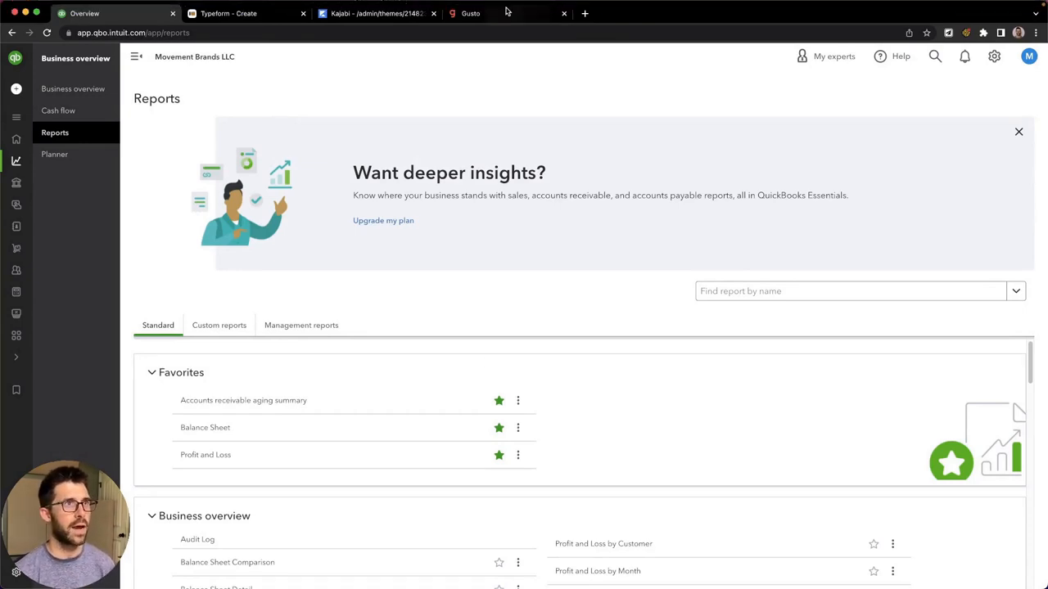
- View Gusto's Run Payroll page for June 2023, then return to QuickBooks Online
click(471, 13)
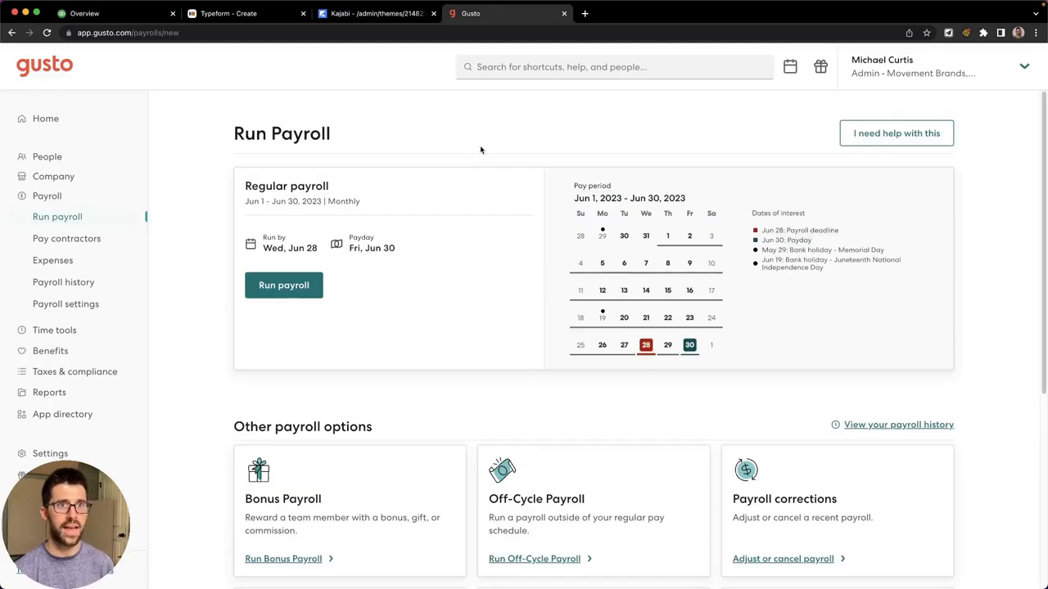
mouse_move(557, 205)
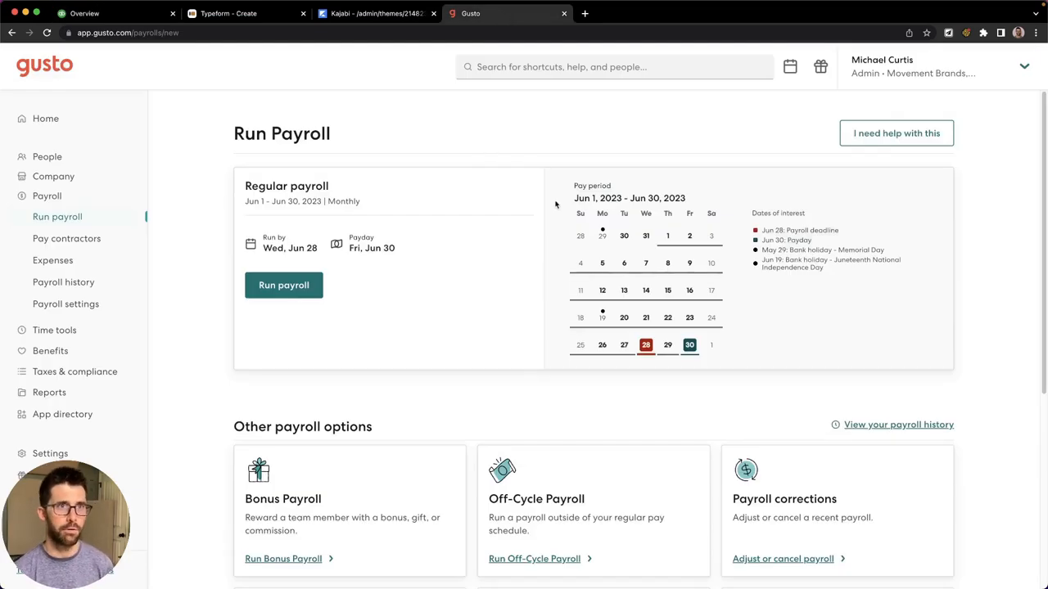
mouse_move(604, 139)
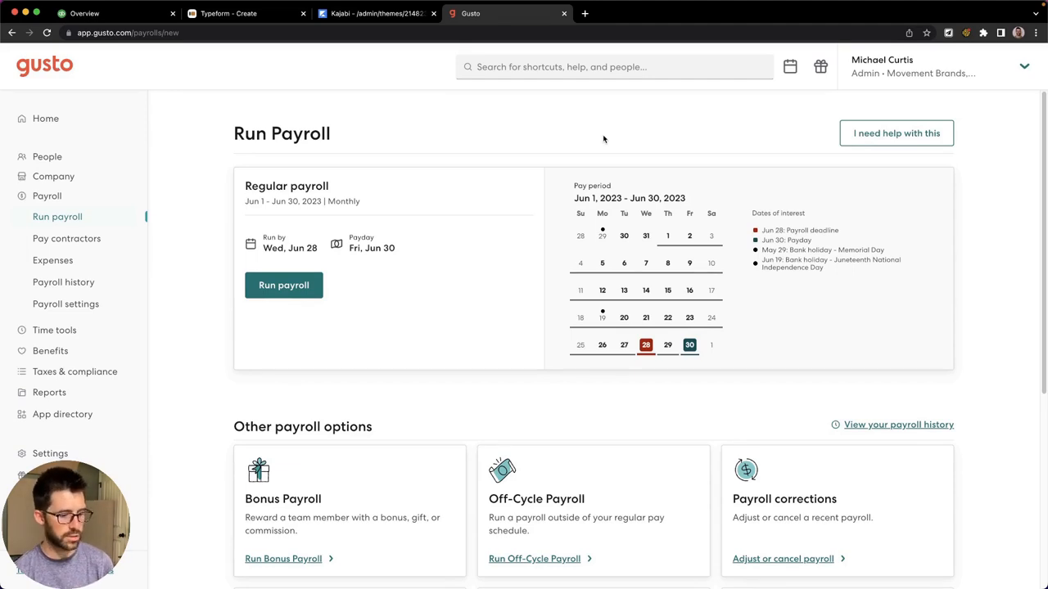
click(86, 13)
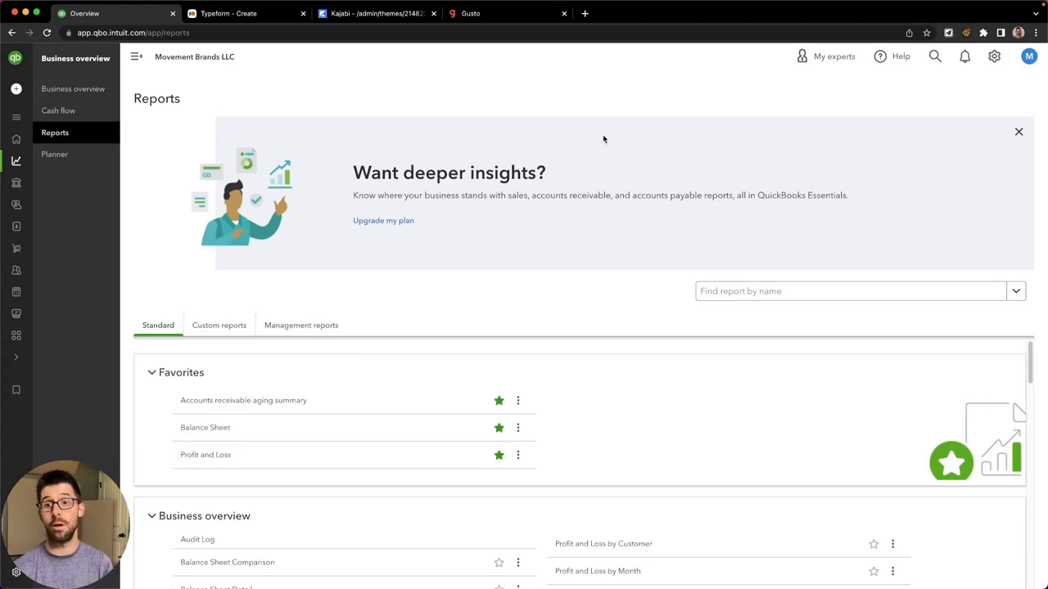
- Switch from QuickBooks Reports back to the Notion Business Metrics Dashboard
key(F3)
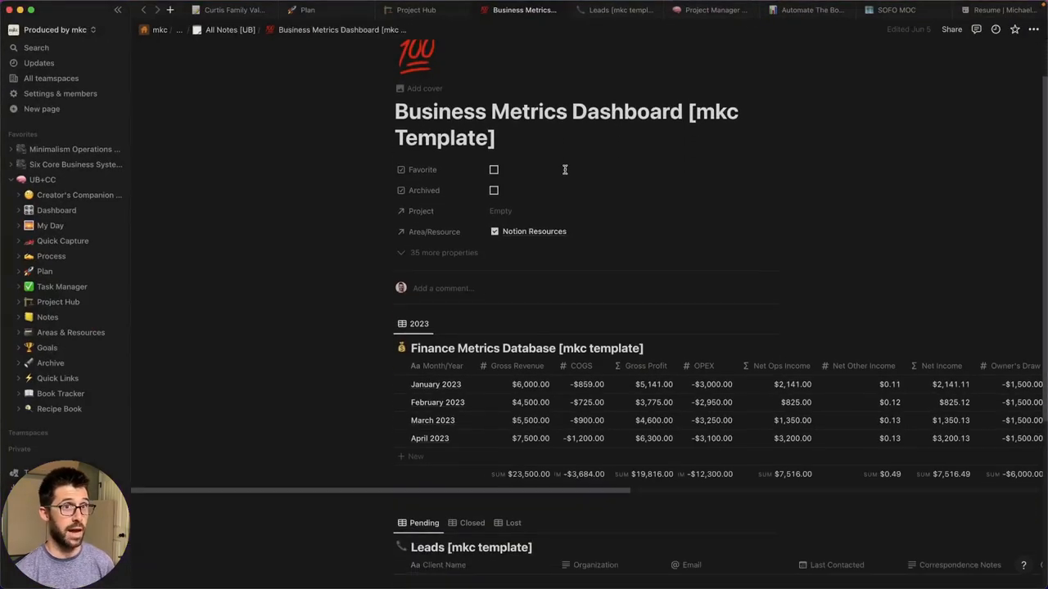
scroll(down, 3)
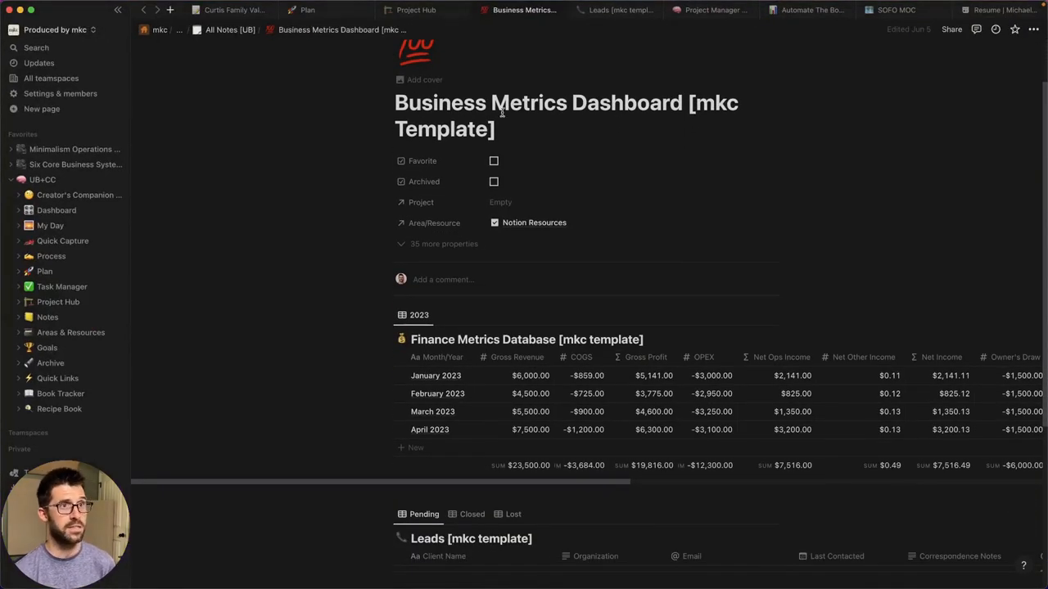
scroll(down, 3)
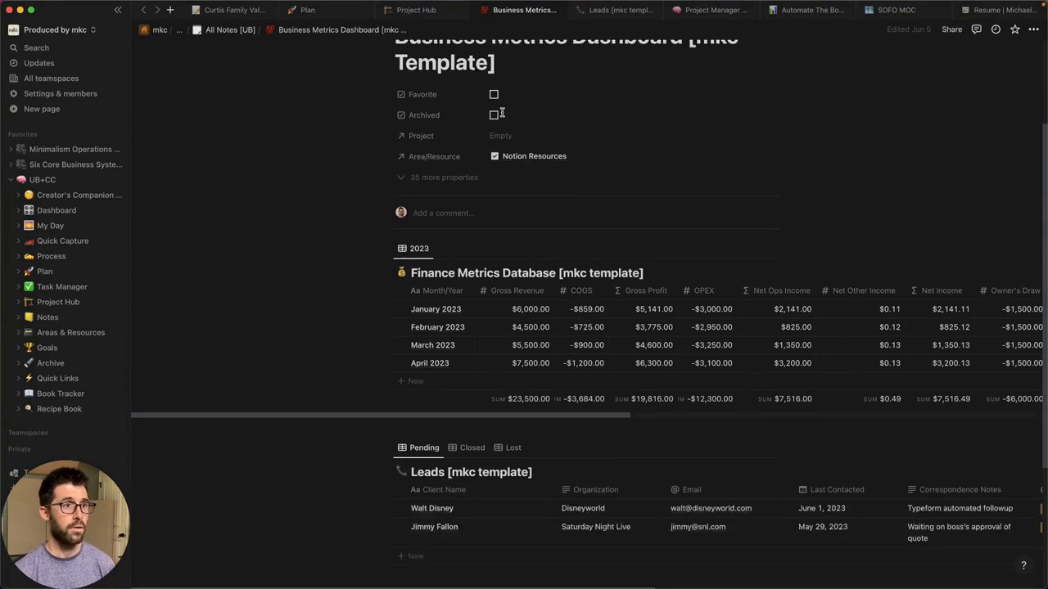
scroll(down, 3)
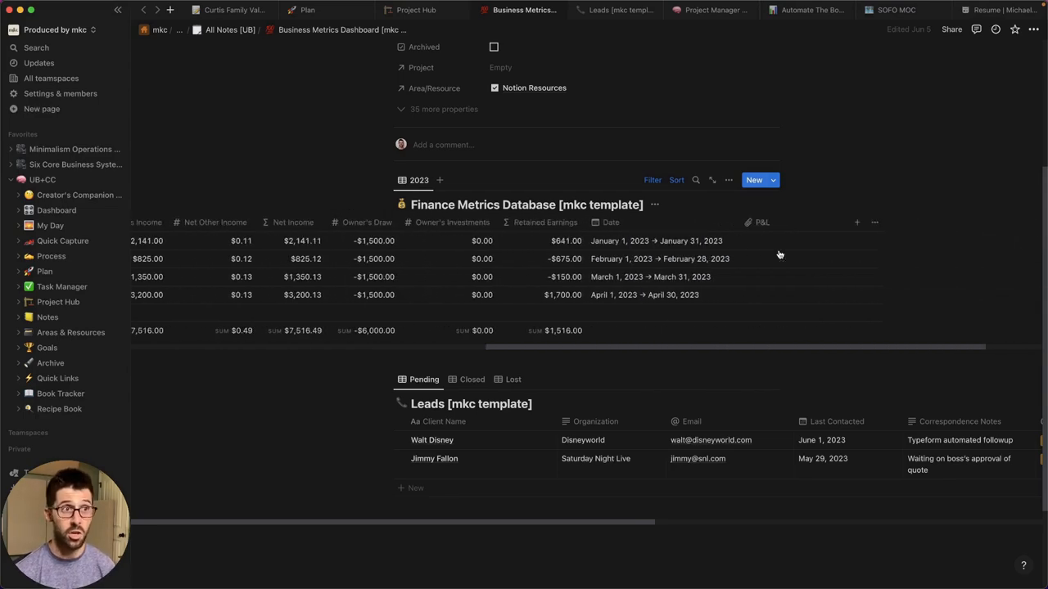
scroll(left, 3)
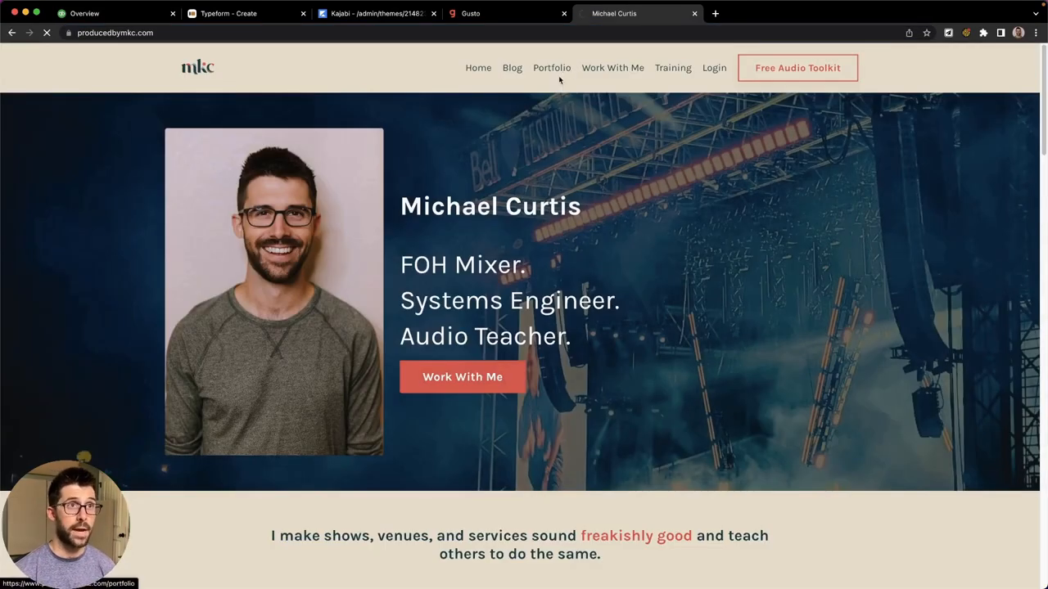
- View the website's Portfolio page and browse its live audio mixing projects
click(551, 67)
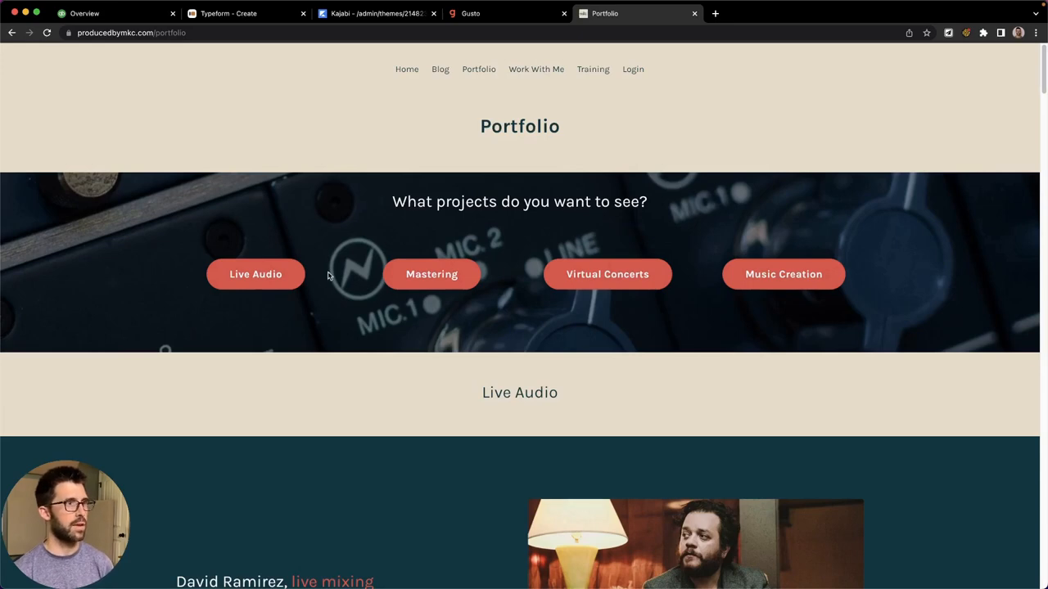
mouse_move(319, 285)
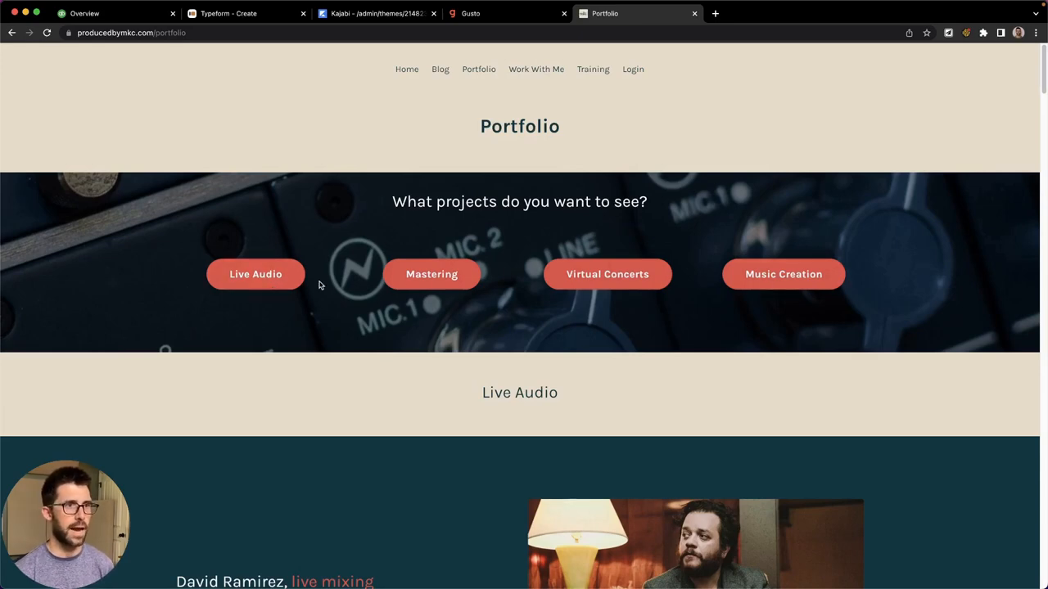
scroll(down, 3)
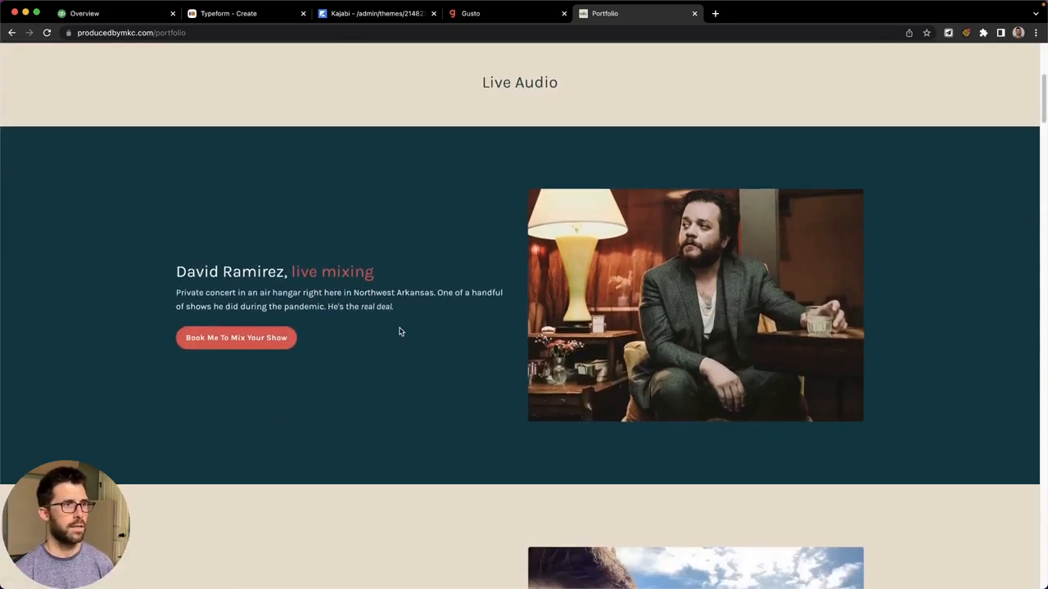
scroll(down, 3)
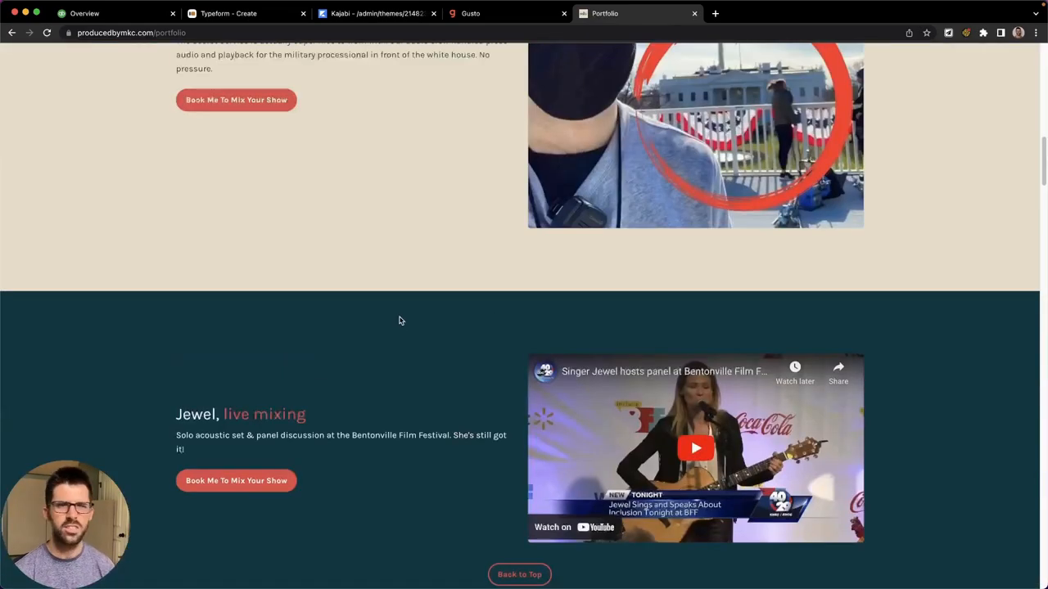
scroll(up, 3)
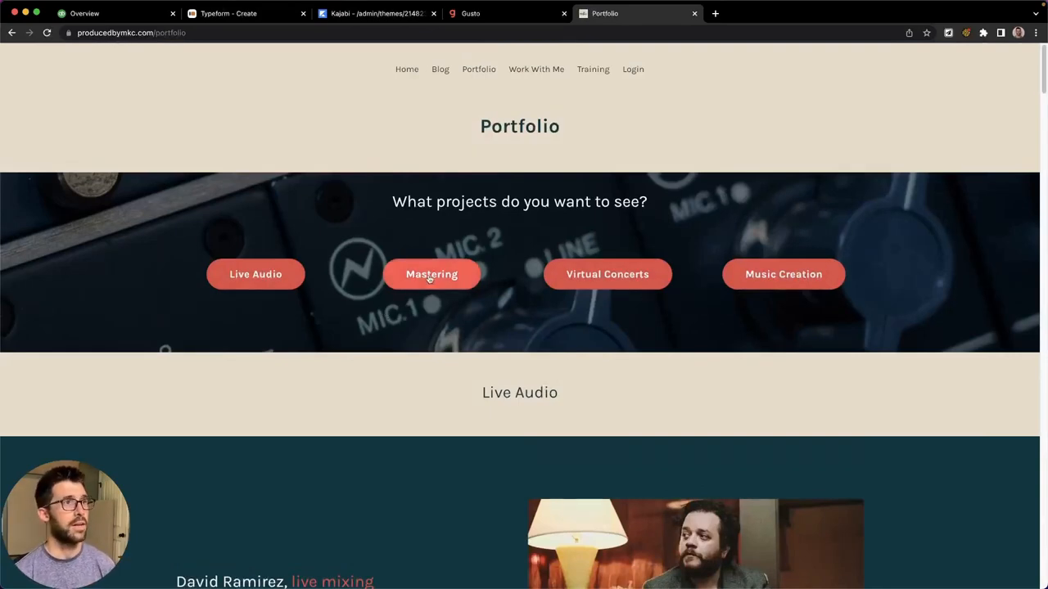
mouse_move(449, 239)
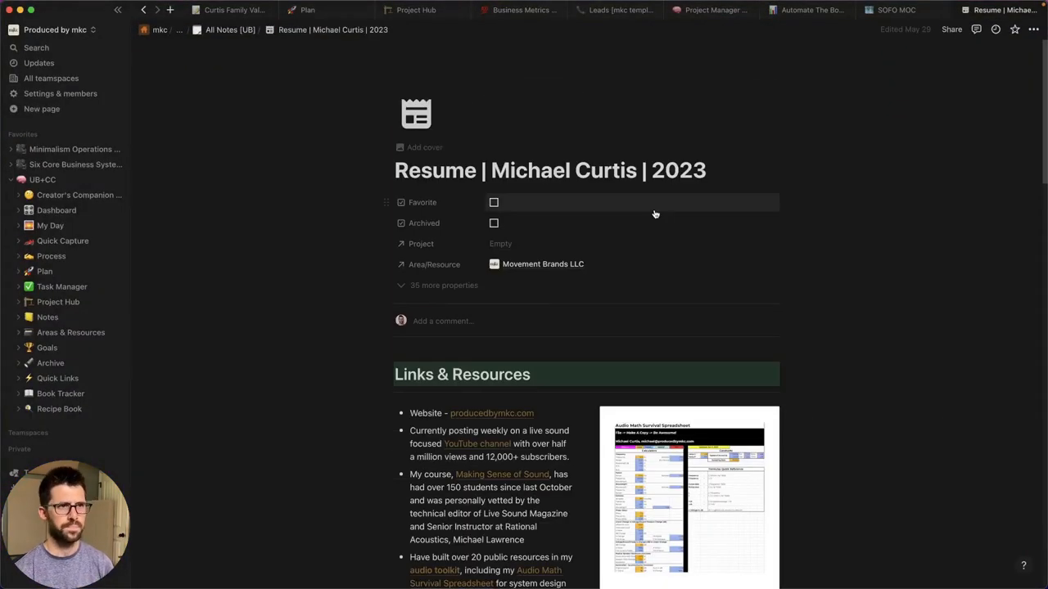
- Browse the 2023 resume's links, portfolio, live shows and skills sections
scroll(down, 3)
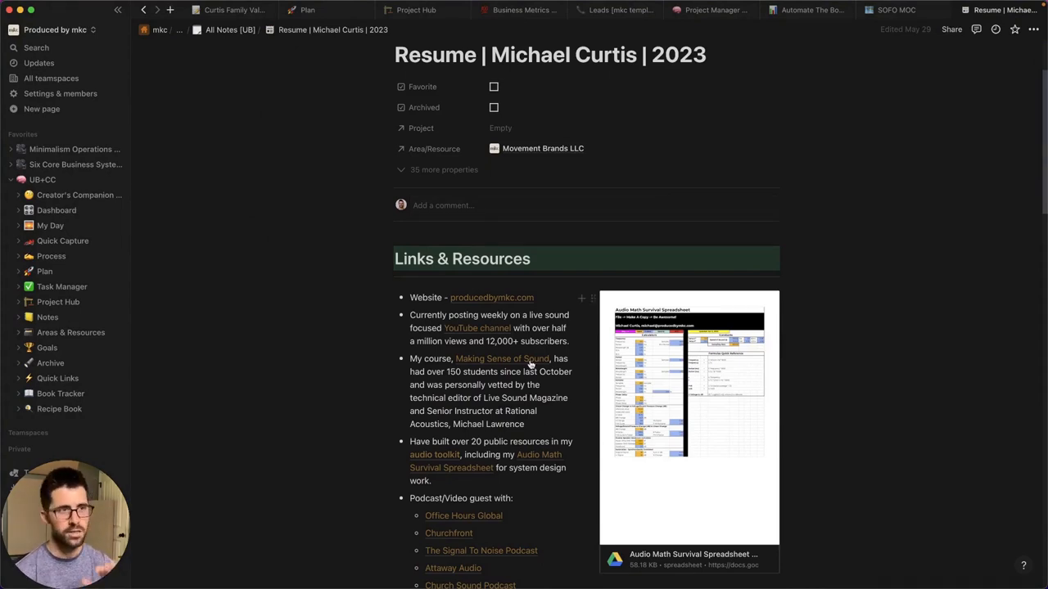
scroll(down, 3)
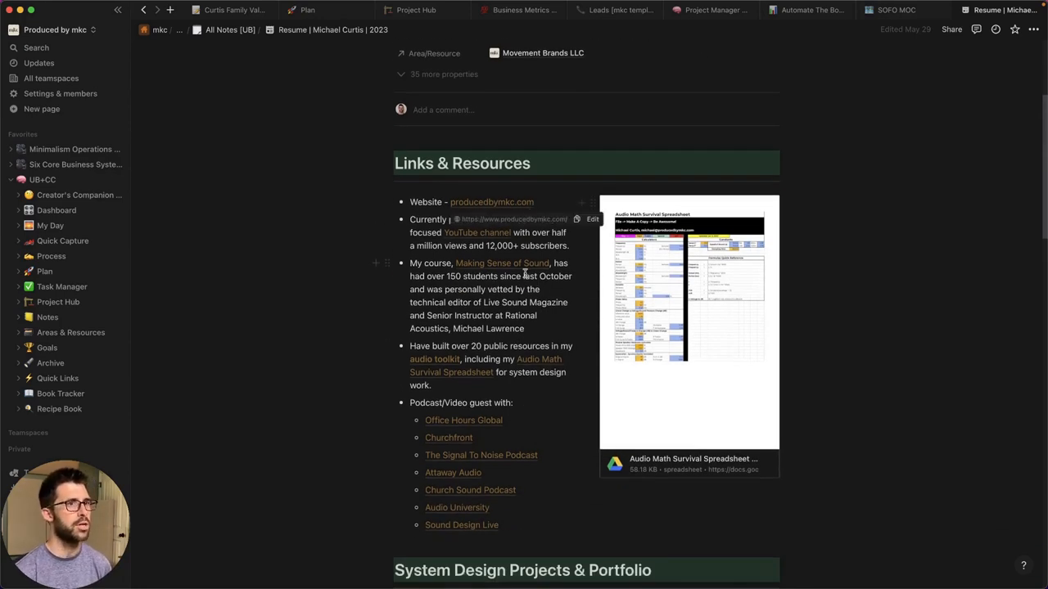
scroll(down, 3)
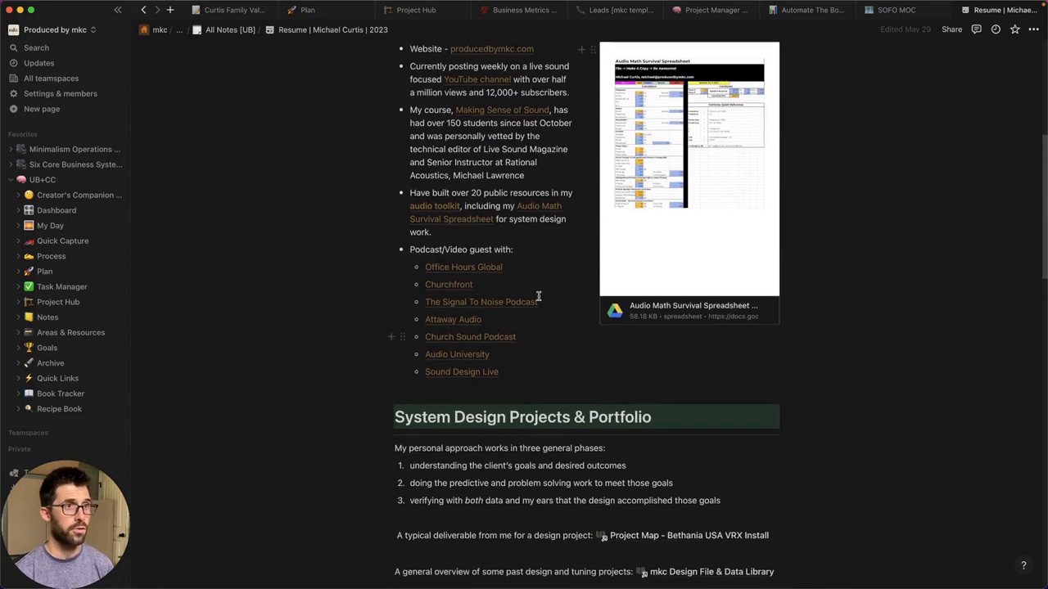
mouse_move(463, 267)
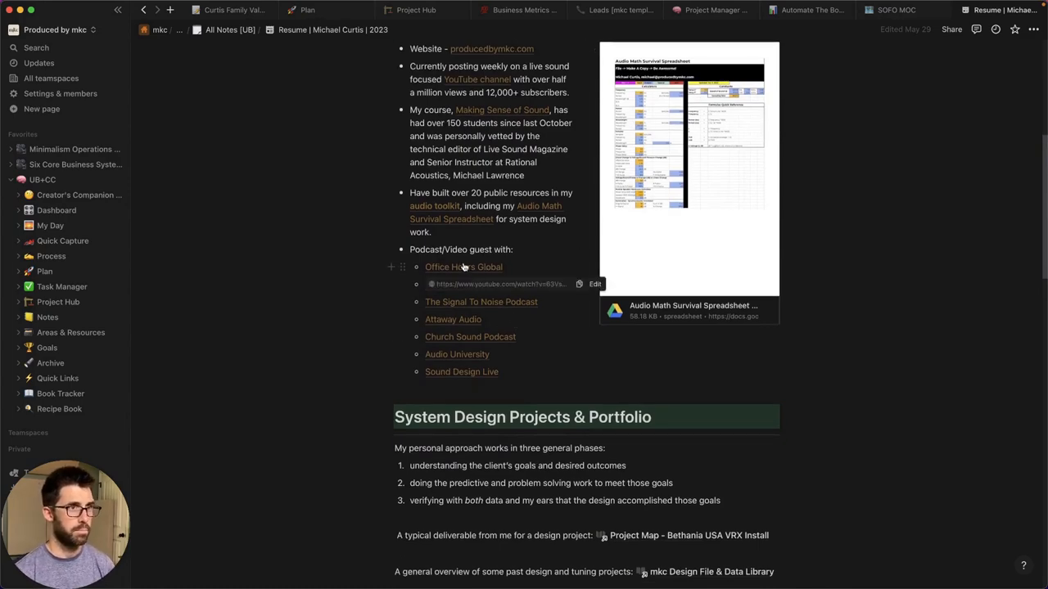
scroll(down, 3)
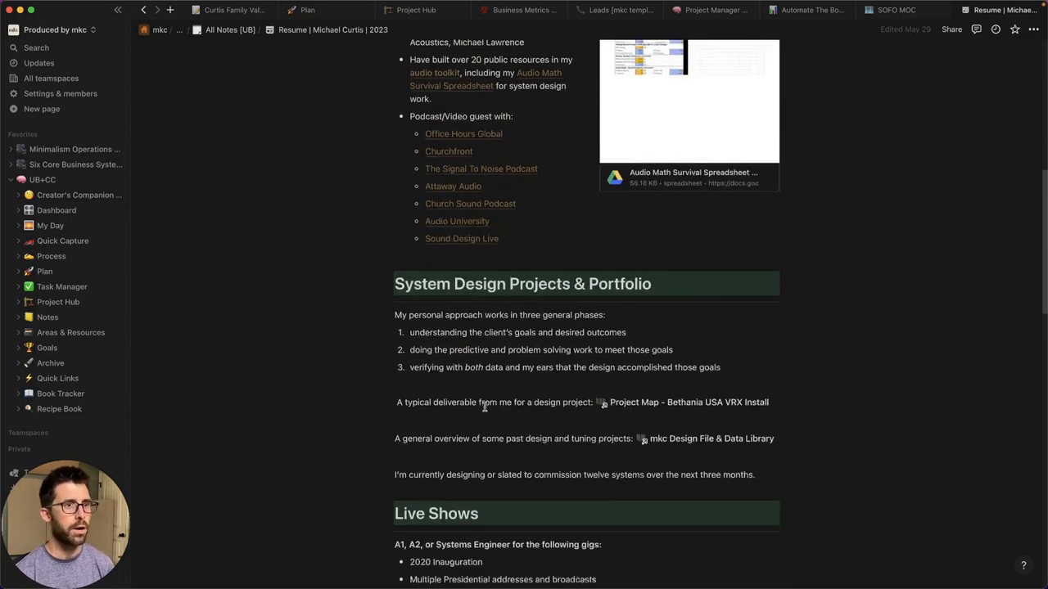
scroll(down, 3)
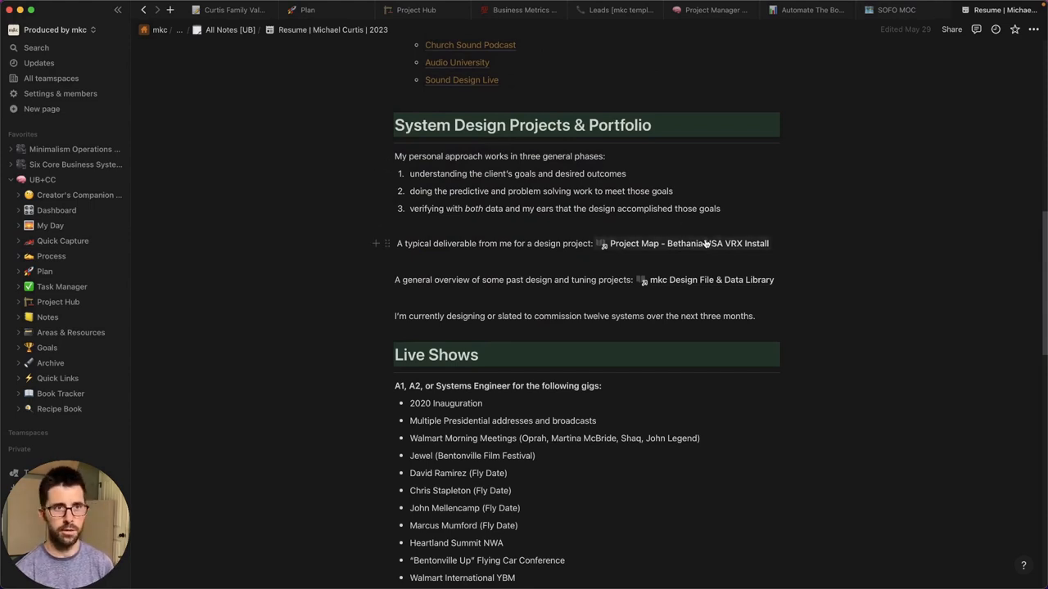
scroll(down, 3)
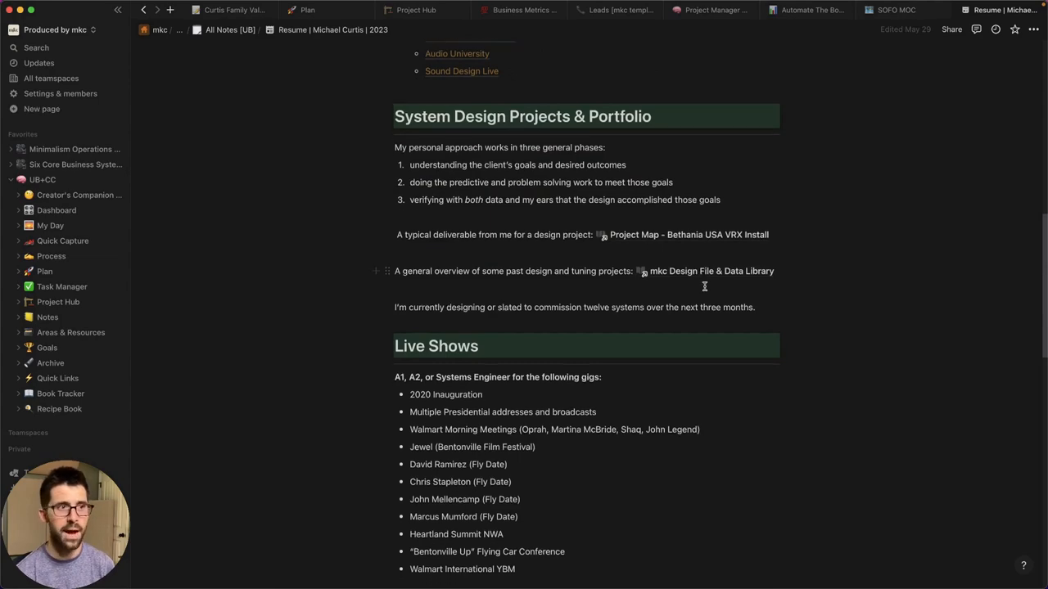
scroll(down, 3)
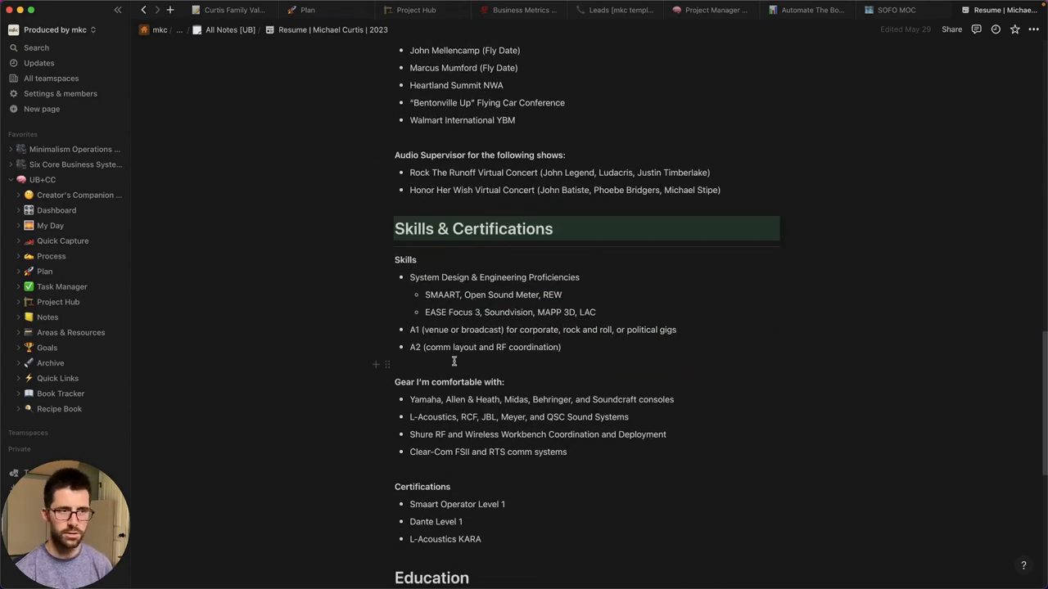
scroll(down, 3)
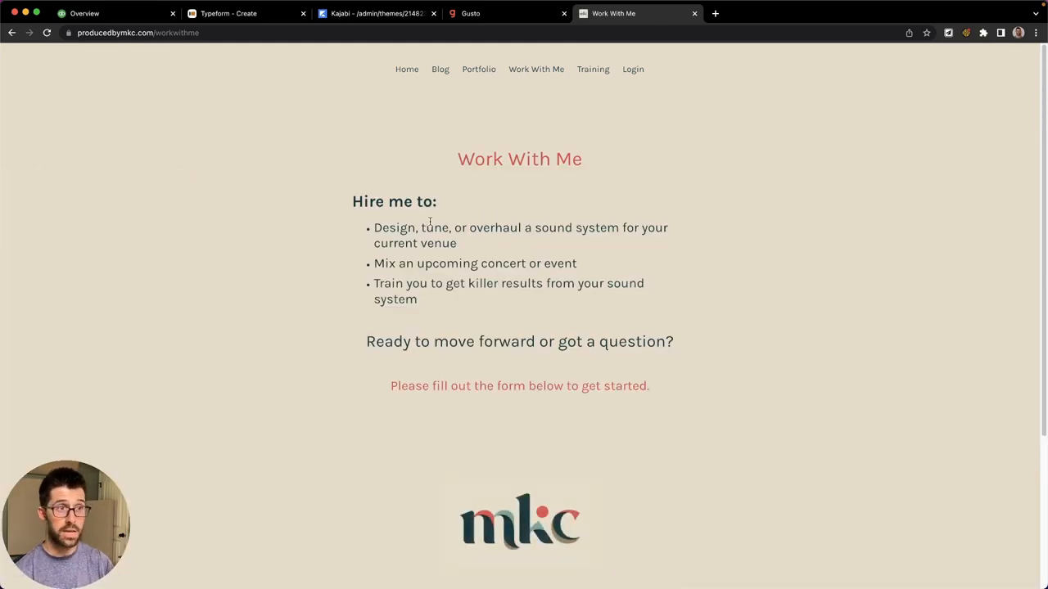
- Start the Work With Me Typeform inquiry at its first name question
scroll(down, 3)
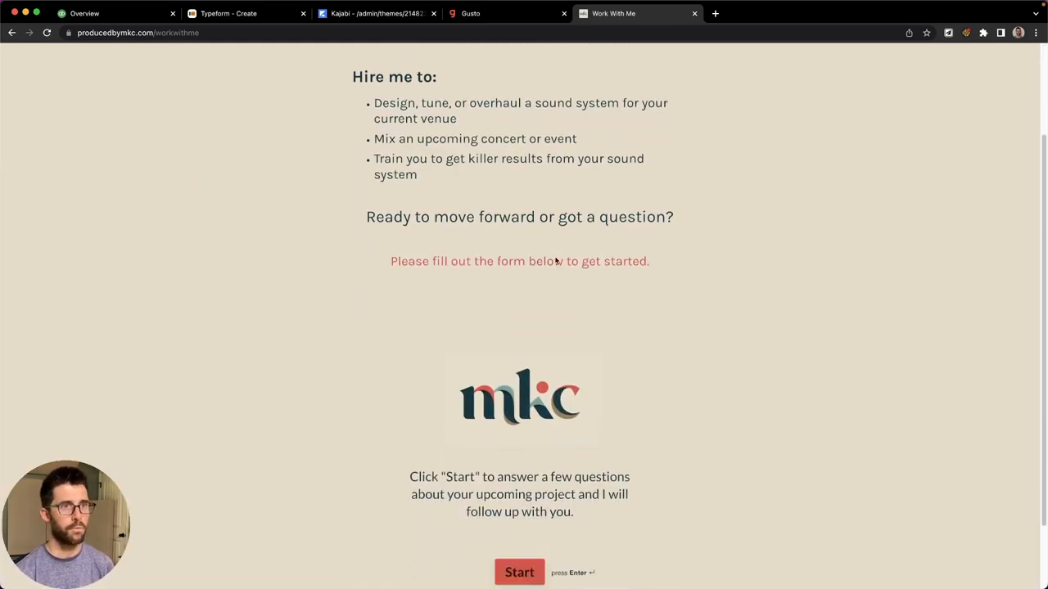
click(519, 573)
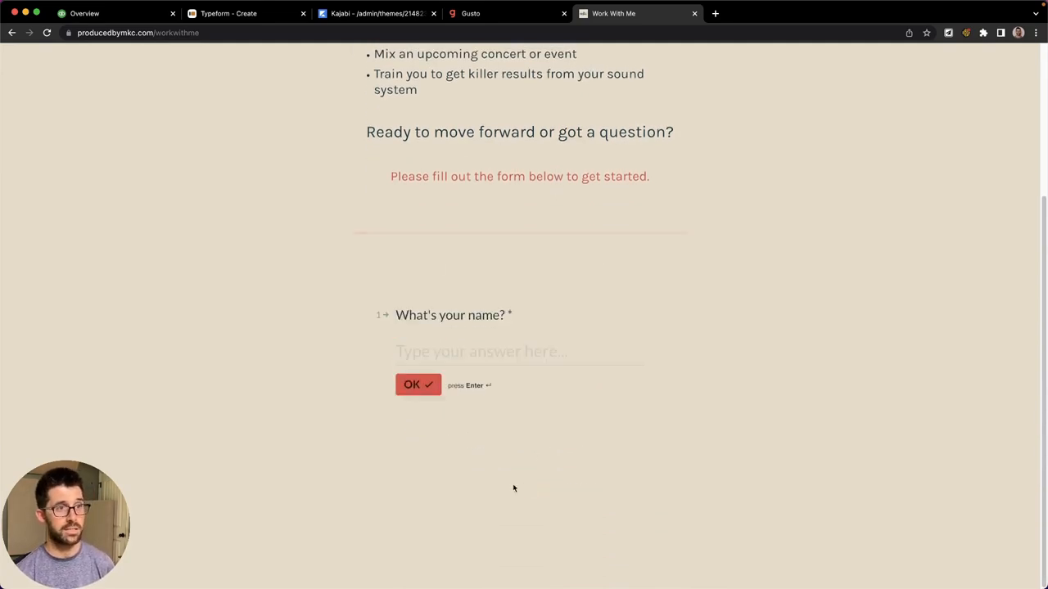
click(508, 351)
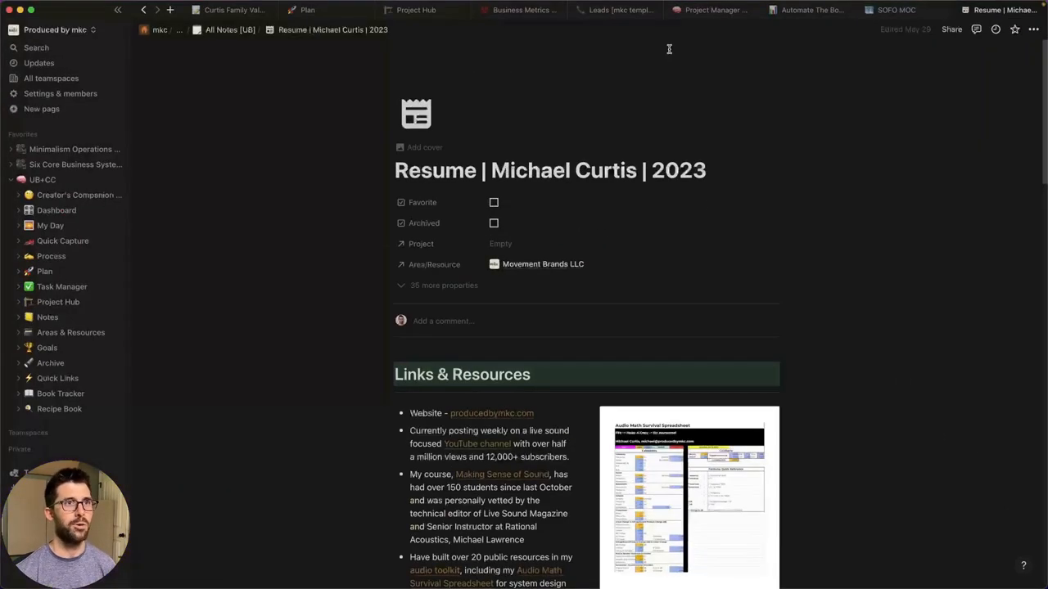
- Review the Leads Pending view, including the Saturday Night Live correspondence note
click(619, 9)
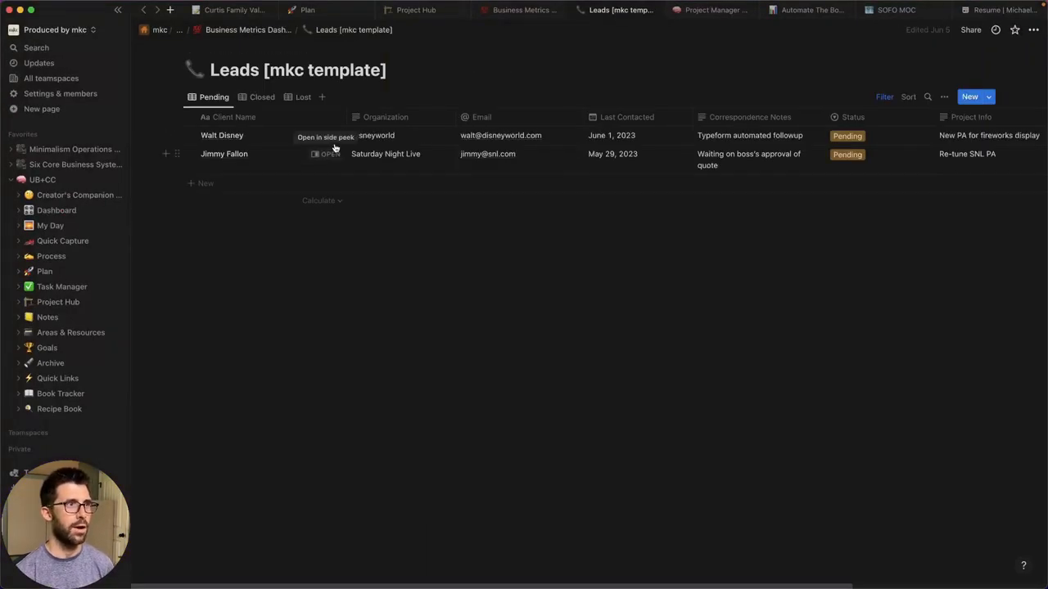
mouse_move(537, 227)
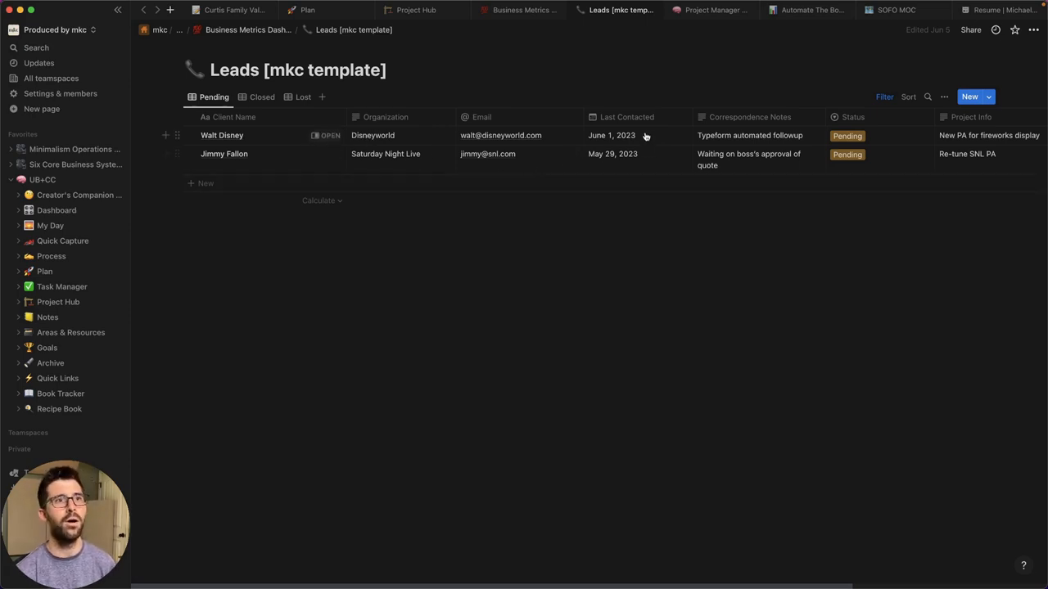
mouse_move(645, 138)
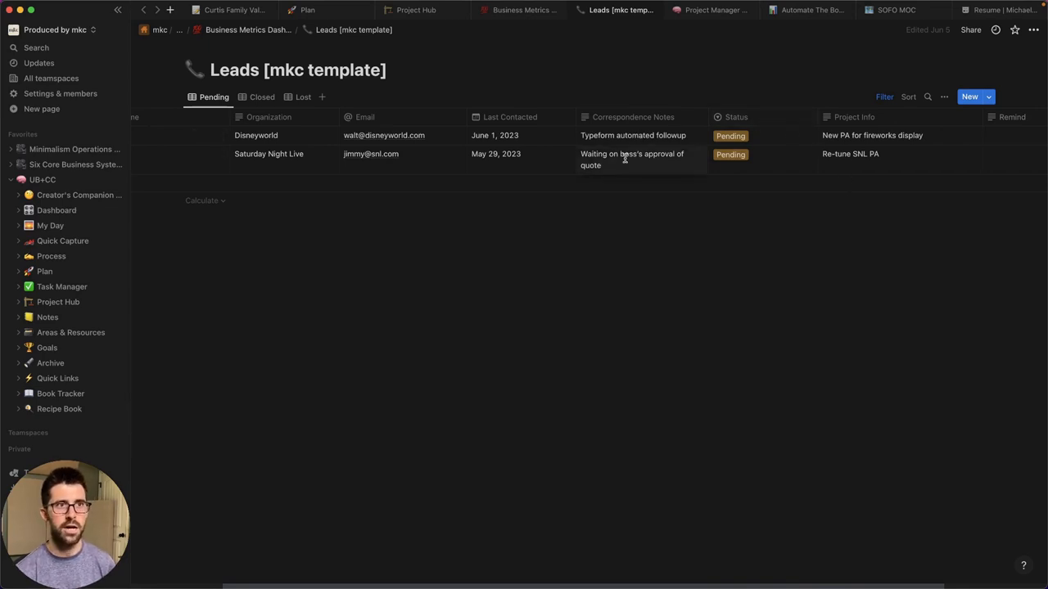
click(642, 159)
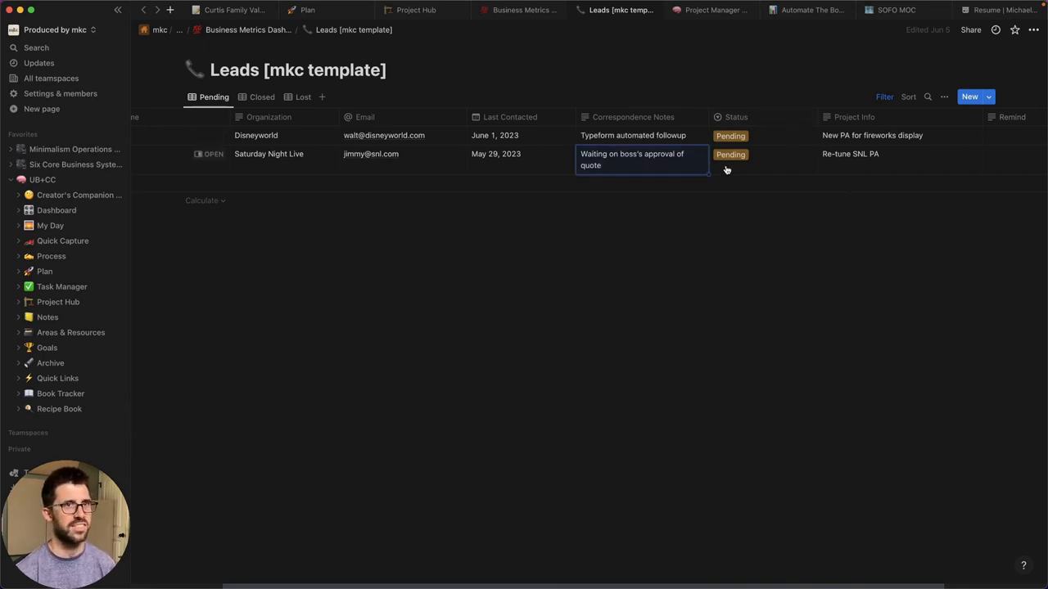
click(731, 154)
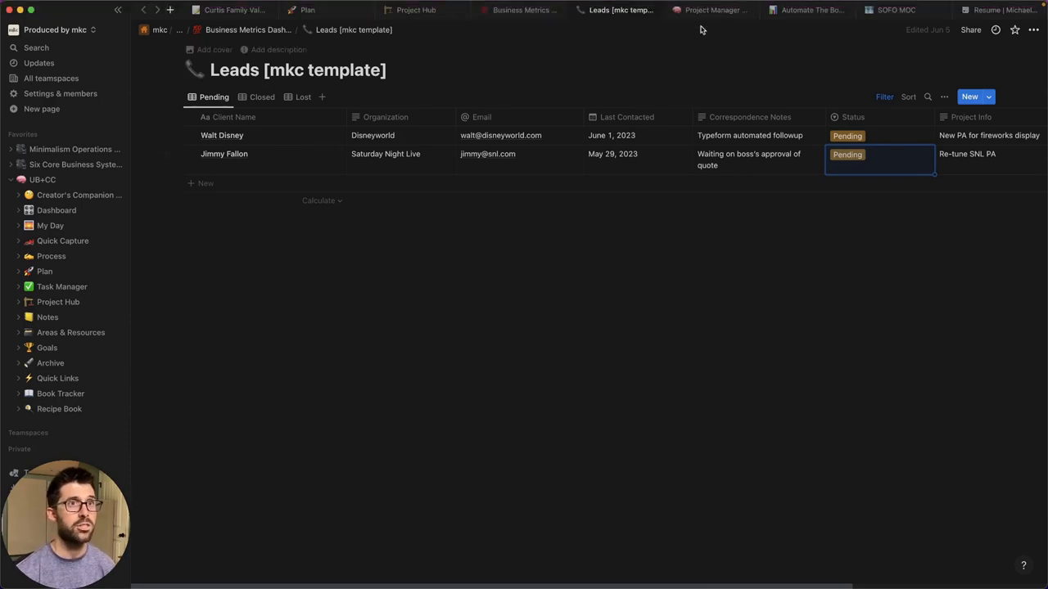
click(713, 9)
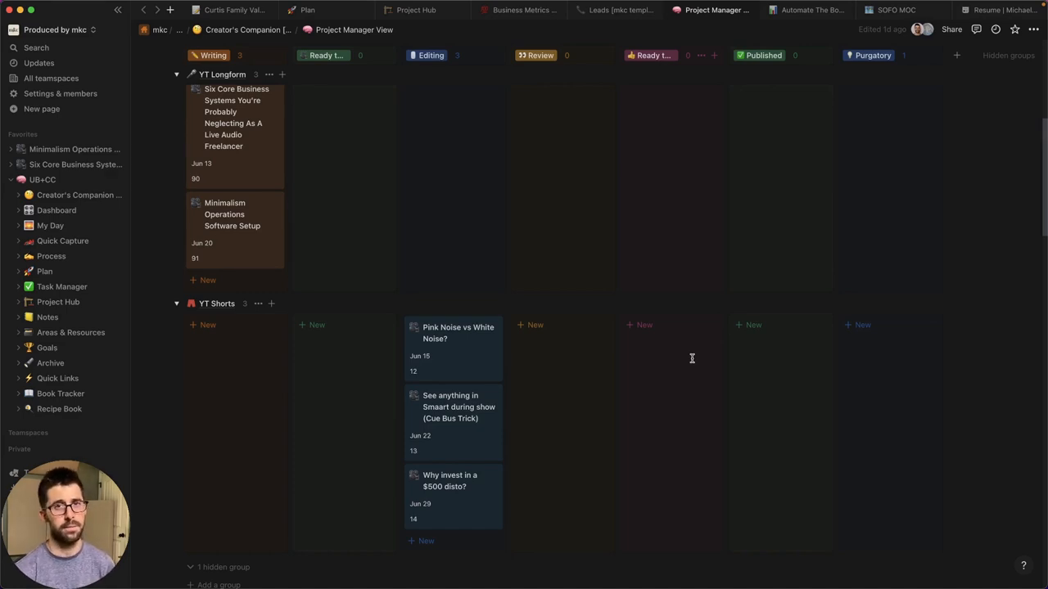
- Switch from the Project Manager board to the Automate The Boring Stuff MOC note
click(807, 10)
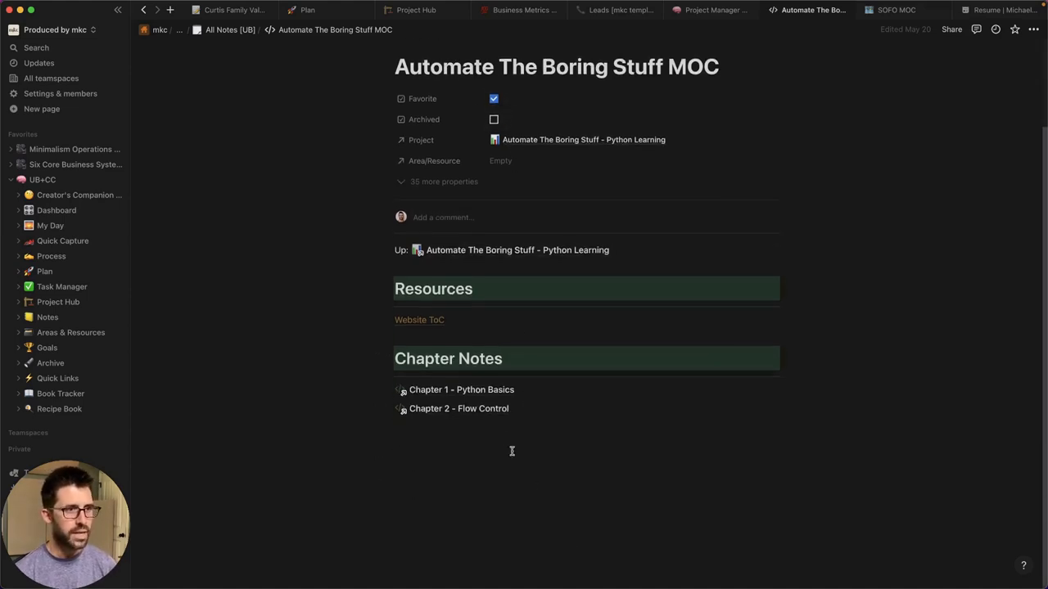
- Browse the Chapter 1 - Python Basics notes on operators, data types and string concatenation
click(462, 389)
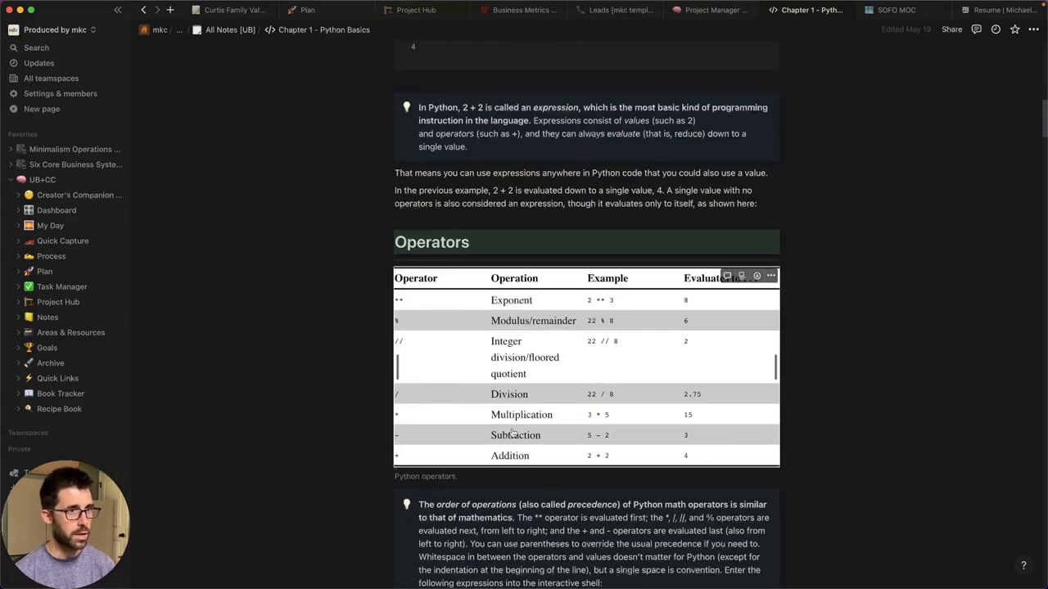
scroll(down, 3)
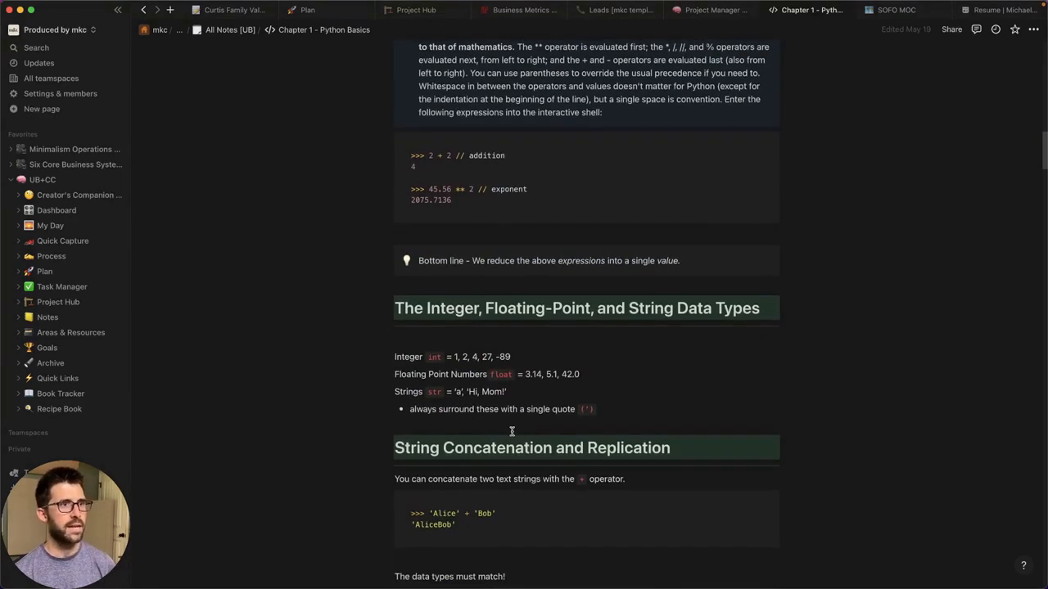
mouse_move(504, 409)
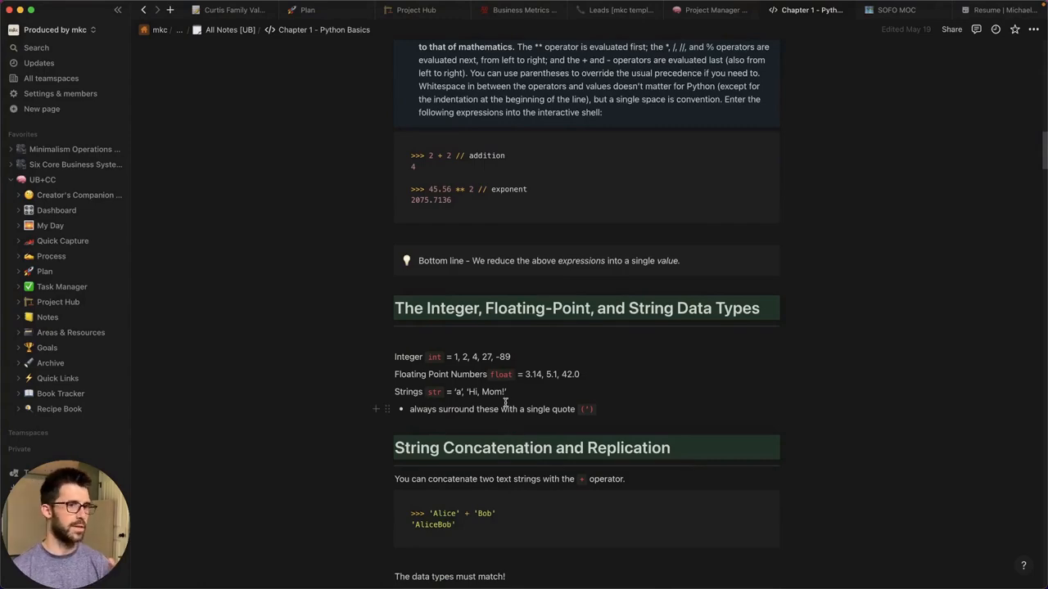
scroll(down, 3)
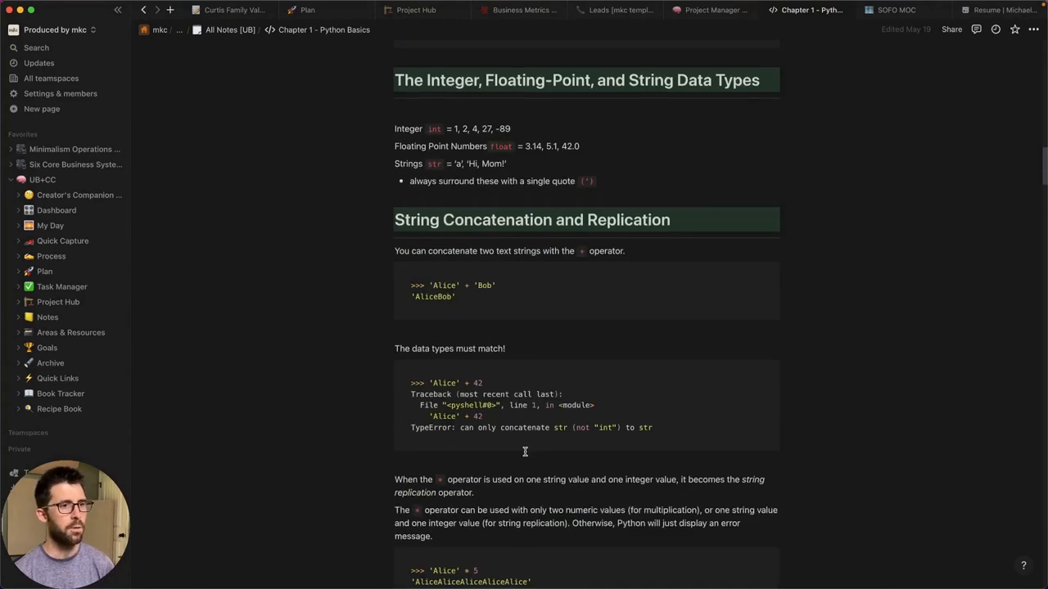
scroll(up, 3)
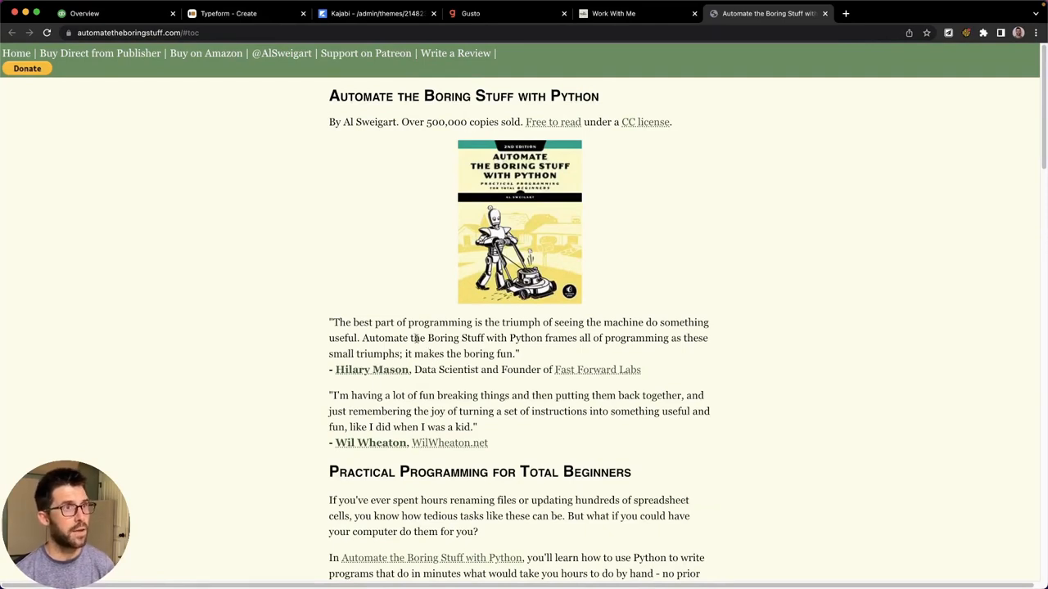
mouse_move(697, 276)
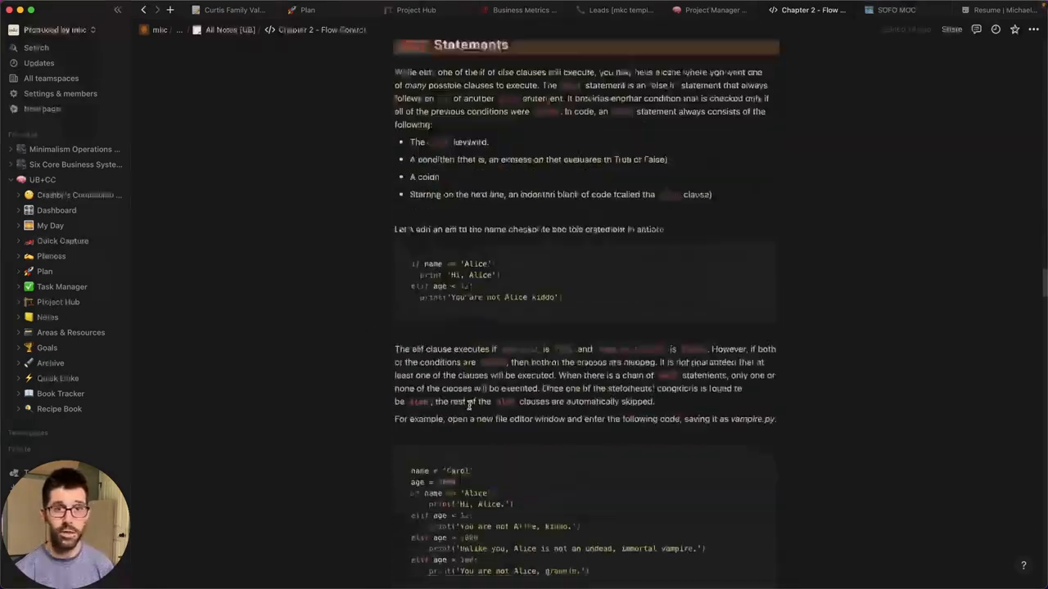
- From the SOFO MOC course page, go into the SOFO Session 1 notes
scroll(down, 3)
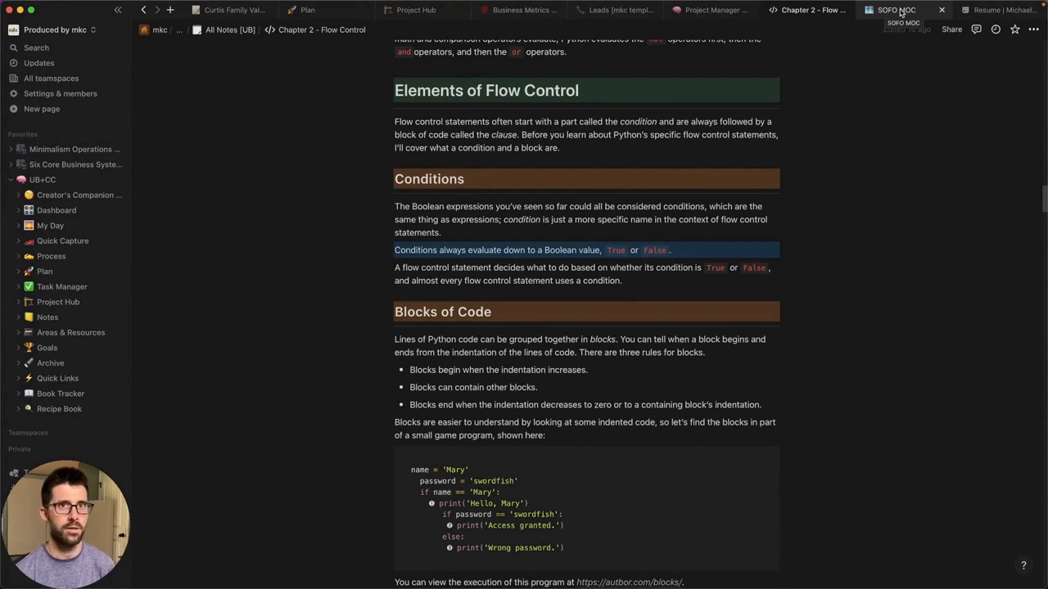
click(896, 10)
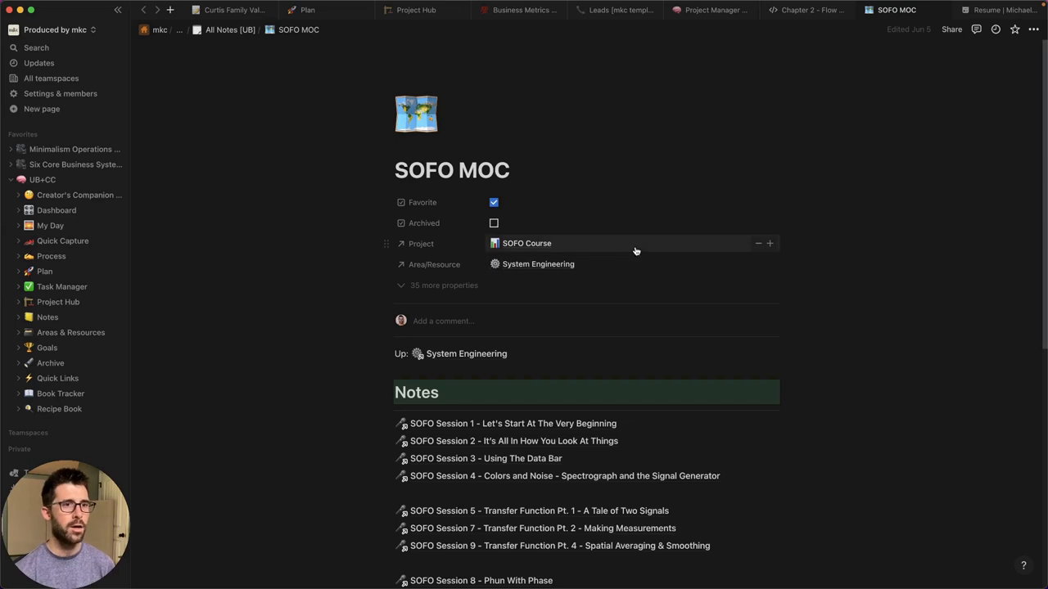
mouse_move(650, 285)
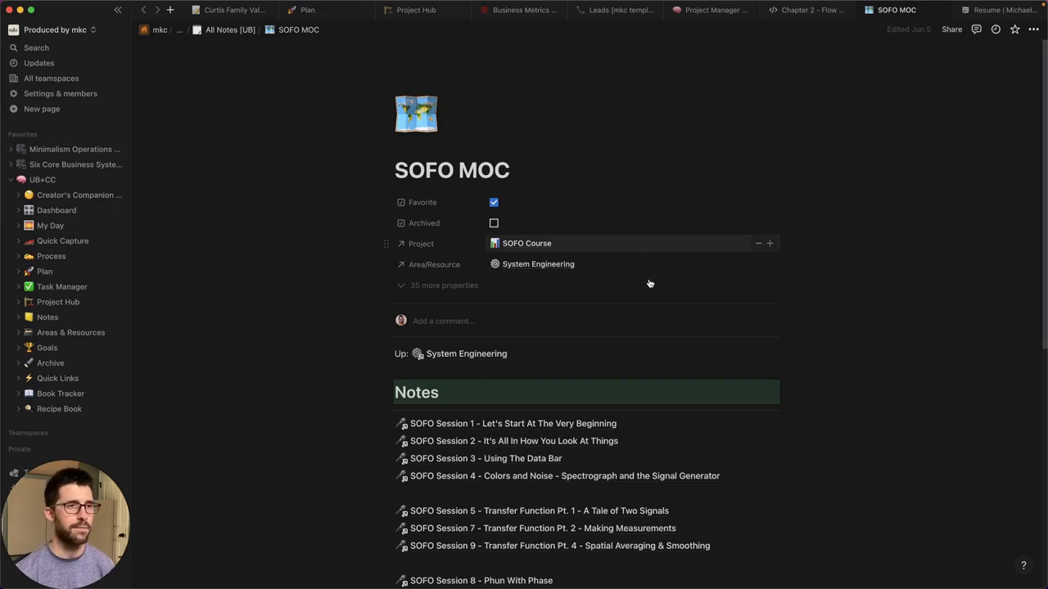
scroll(down, 3)
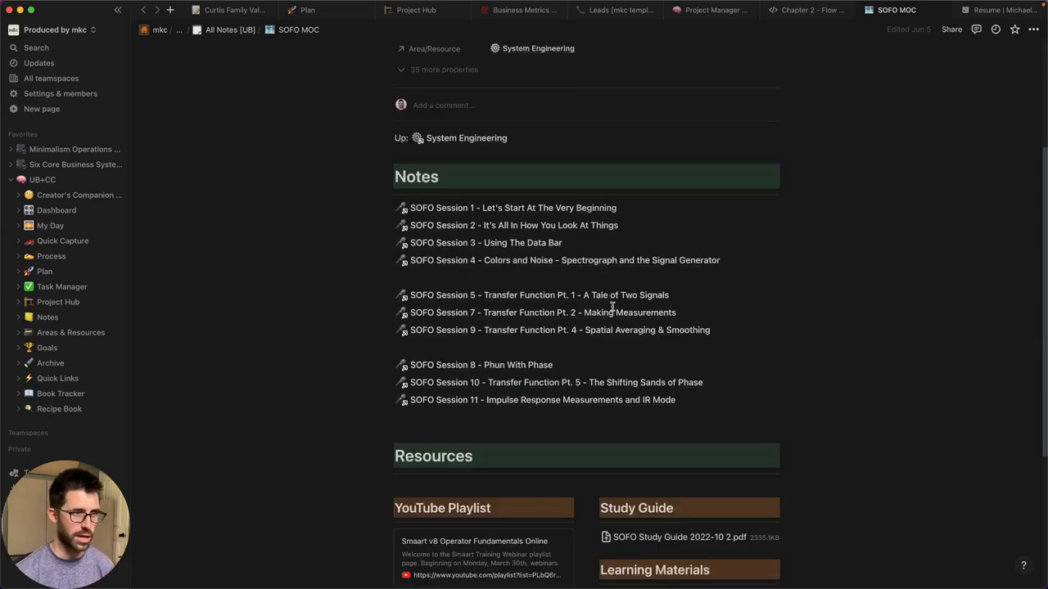
click(512, 206)
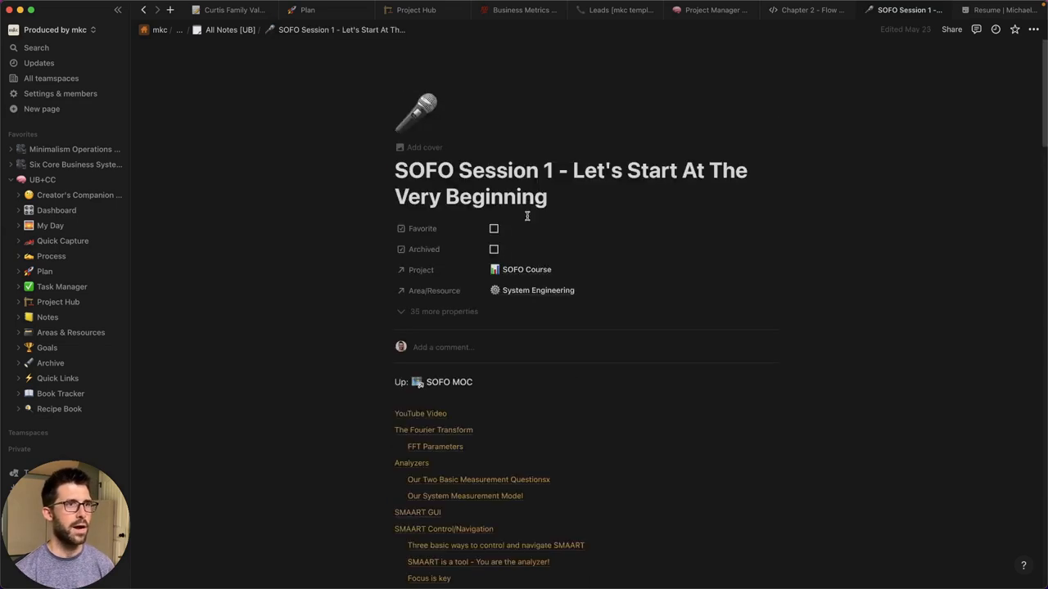
- Scroll through the Session 1 notes on the Fourier Transform, analyzers and SMAART configuration
scroll(down, 3)
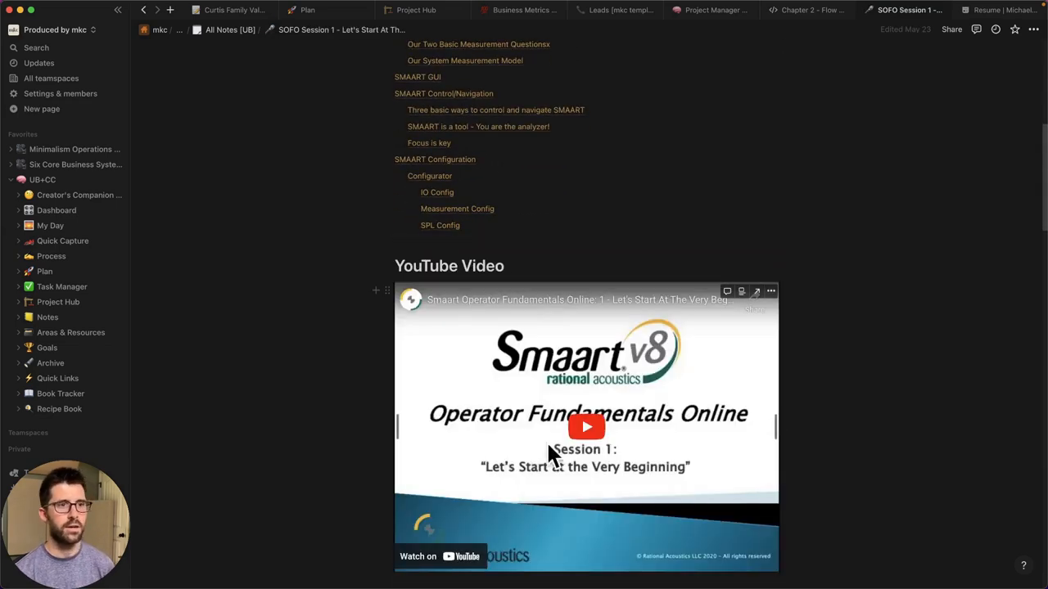
scroll(down, 3)
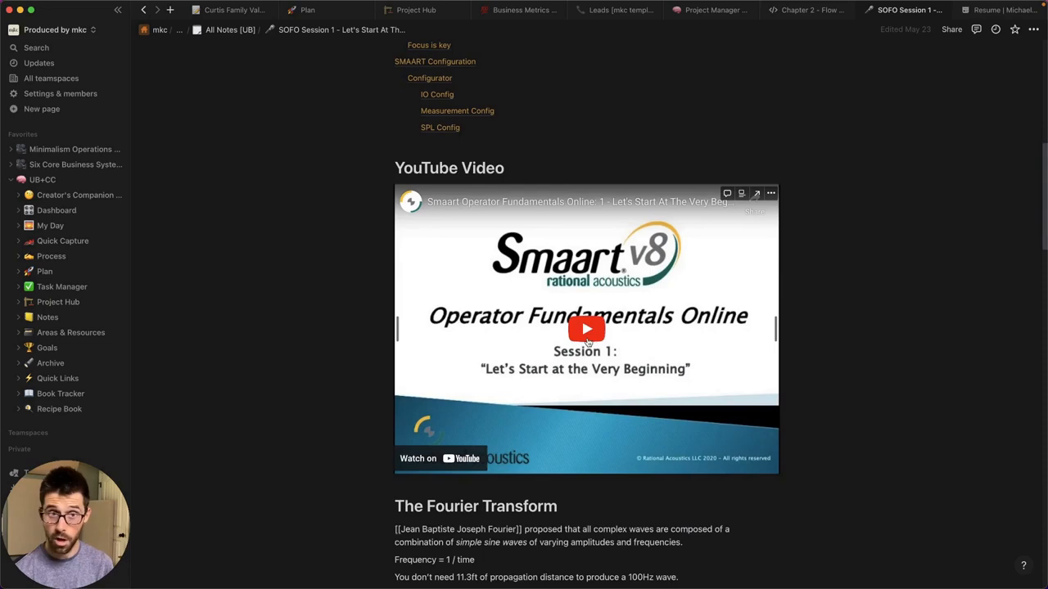
scroll(down, 3)
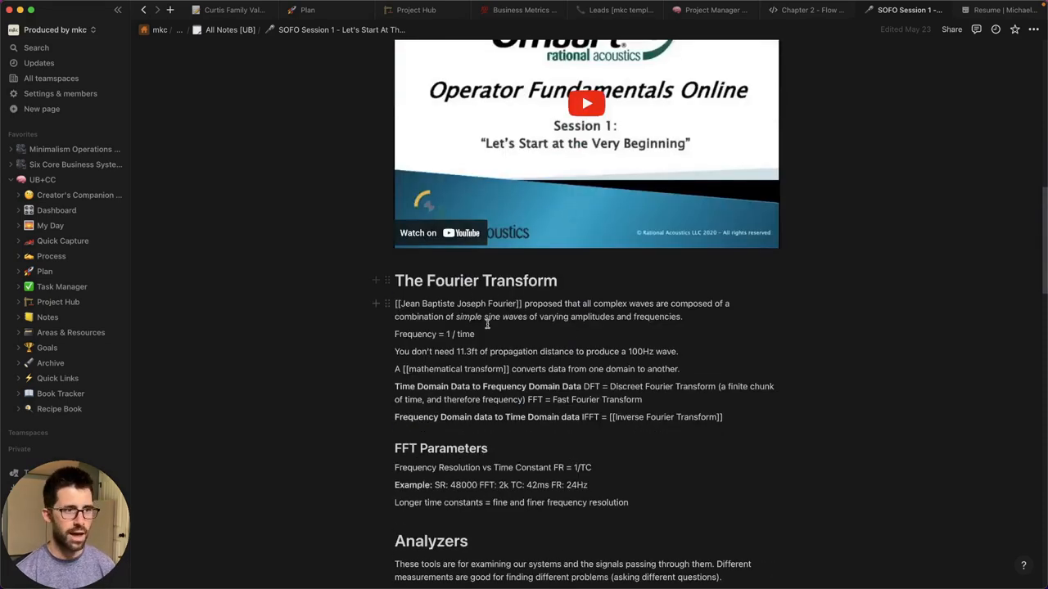
scroll(down, 3)
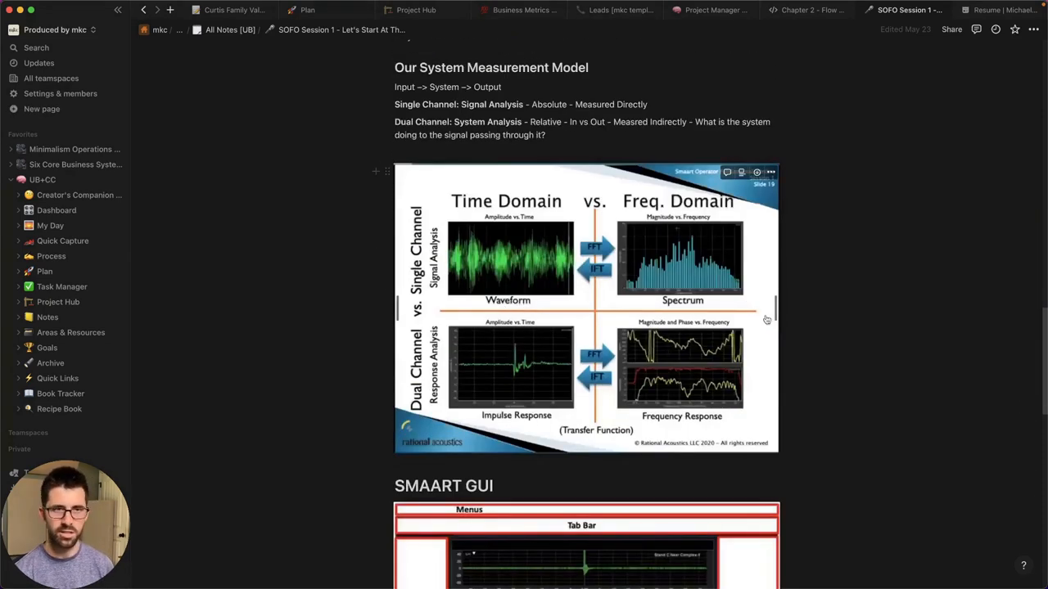
scroll(down, 3)
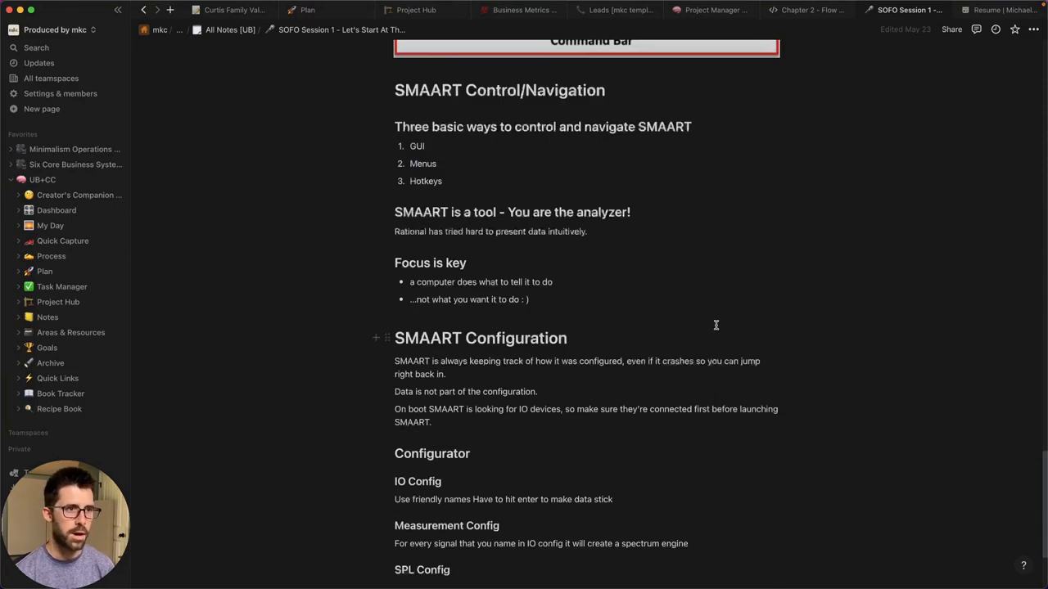
scroll(down, 3)
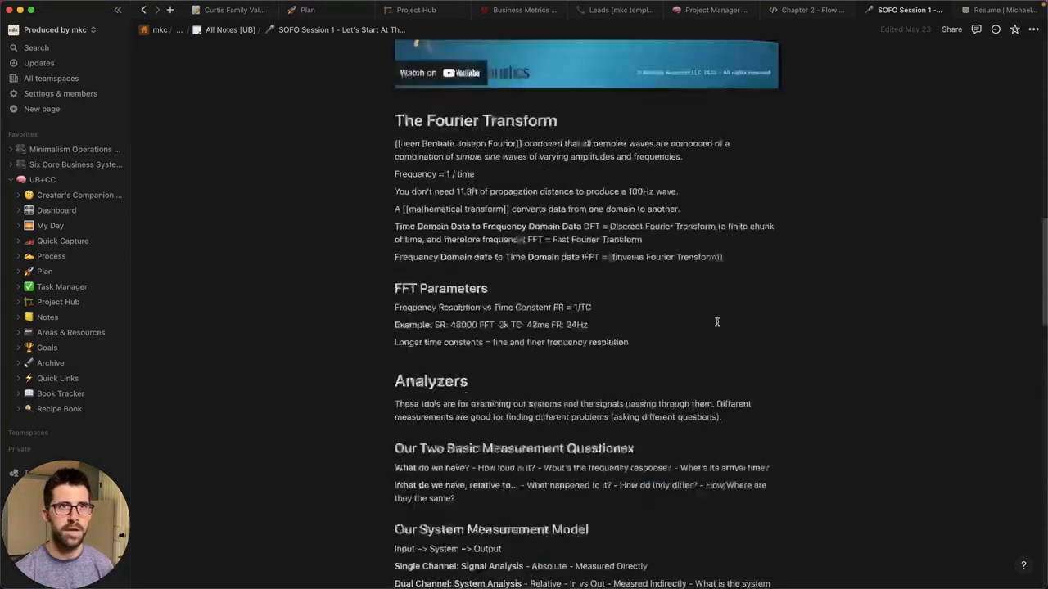
- Revisit the YouTube project board and Chapter 2 - Flow Control notes, then land on Gusto's Run Payroll page
click(710, 10)
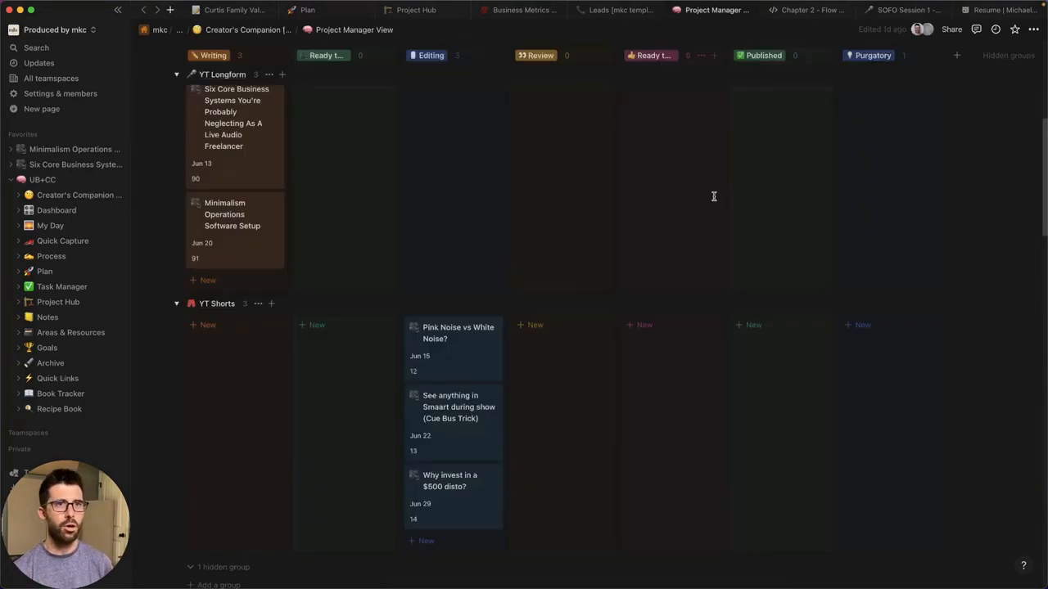
click(809, 9)
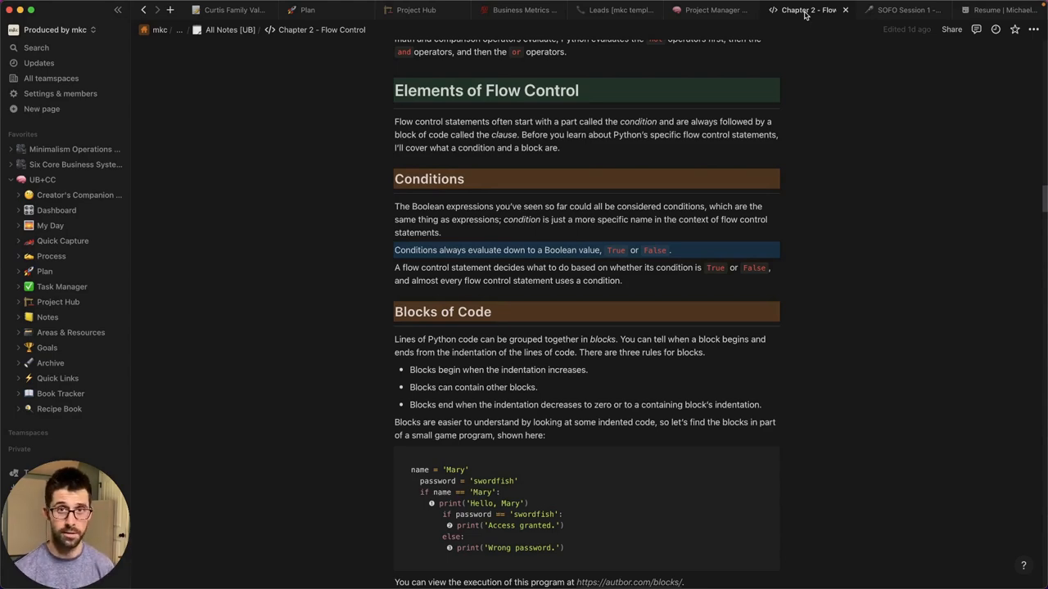
click(472, 13)
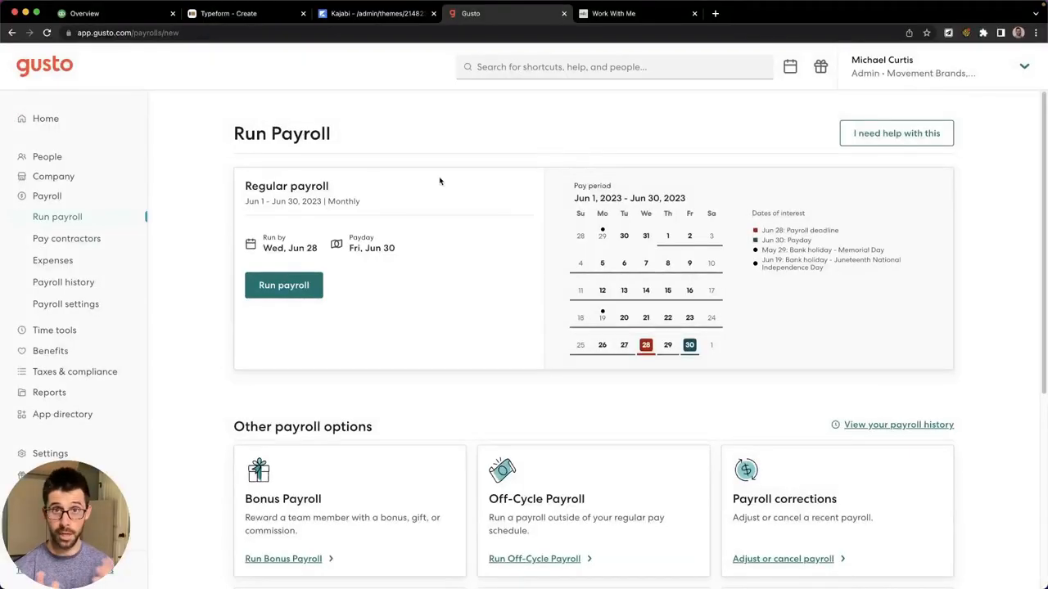